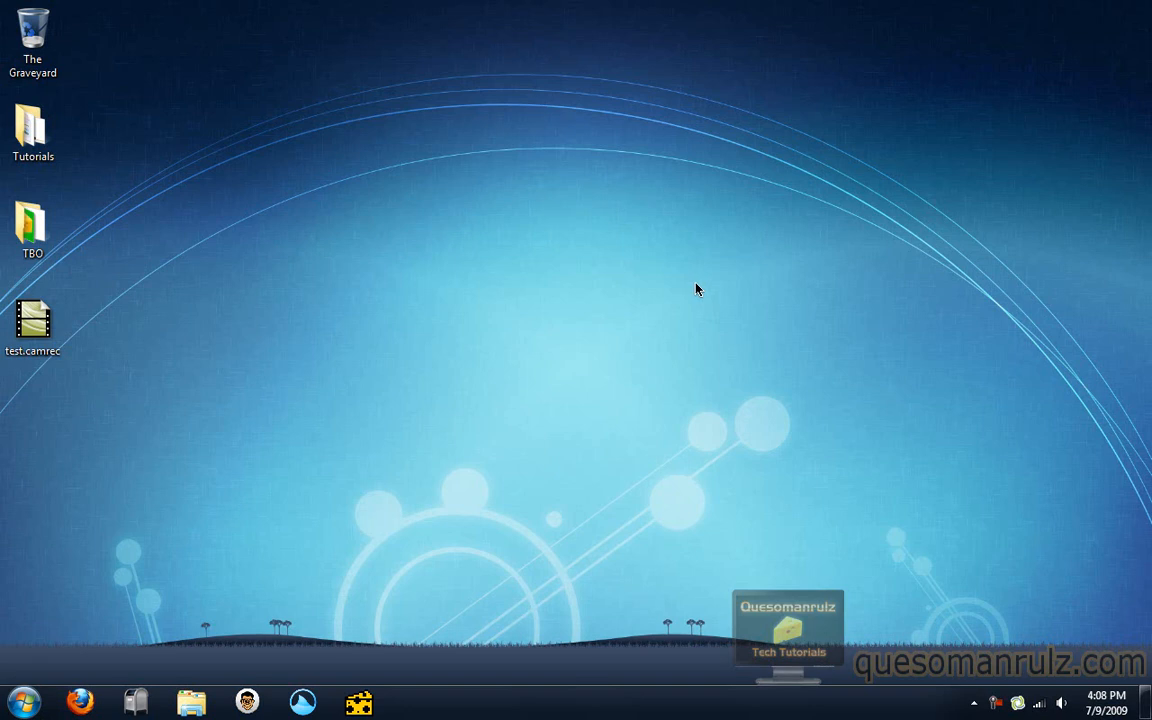
# Step: Launch the test.camrec recording from the desktop into Camtasia Studio
pyautogui.click(33, 325)
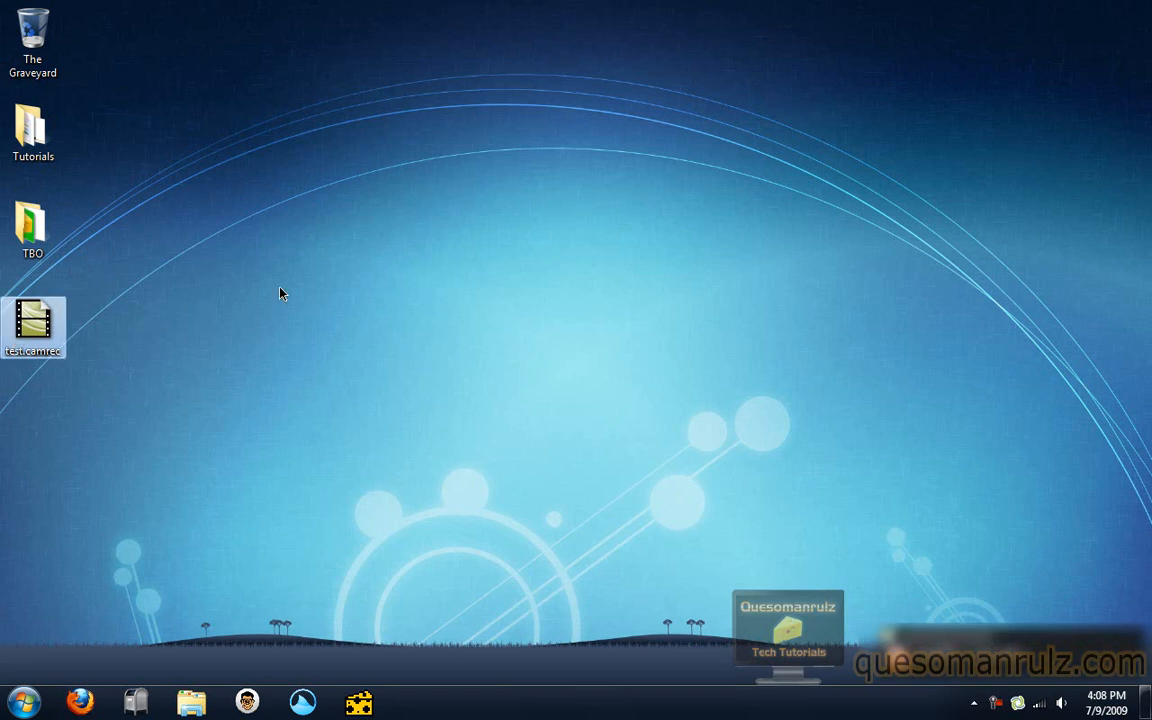
pyautogui.doubleClick(33, 328)
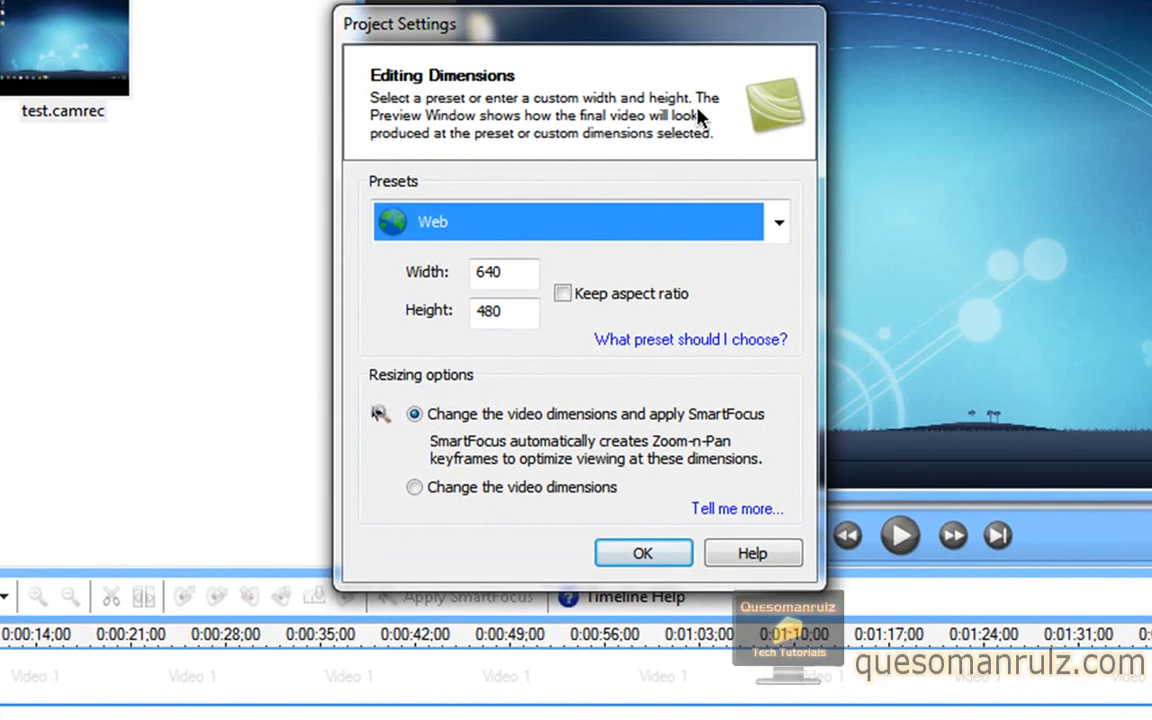
pyautogui.moveTo(670, 217)
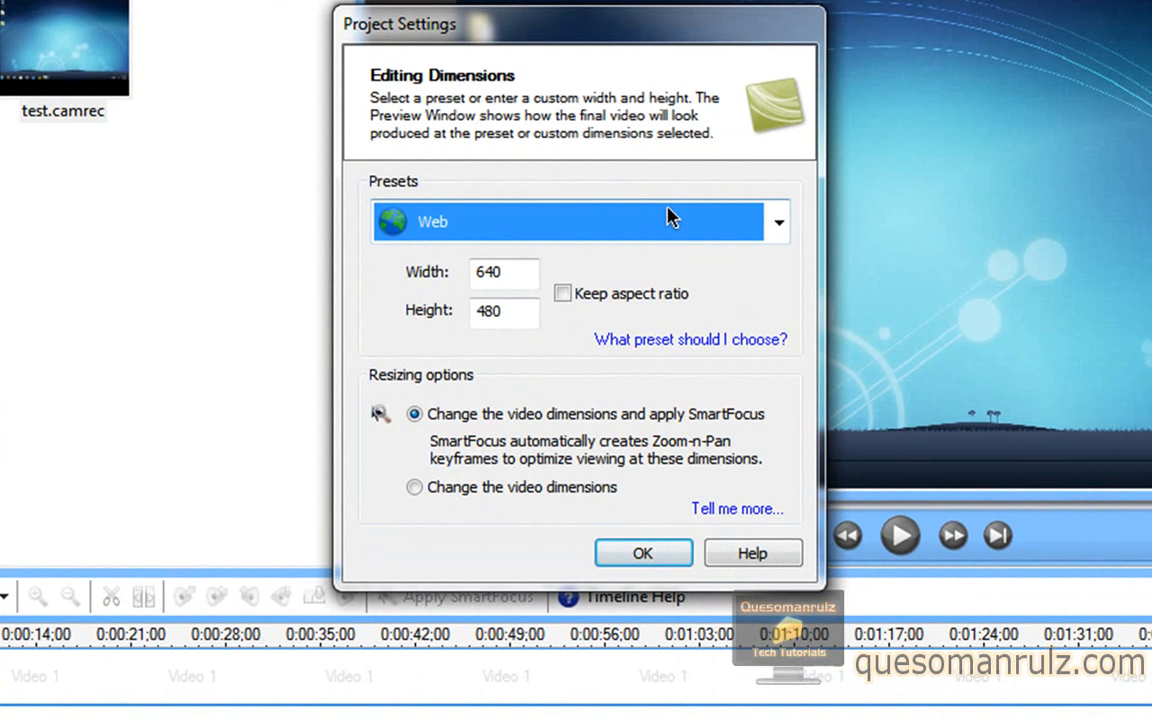
# Step: Switch Project Settings to the Custom preset at 640×480 and accept the SmartFocus warning
pyautogui.click(778, 221)
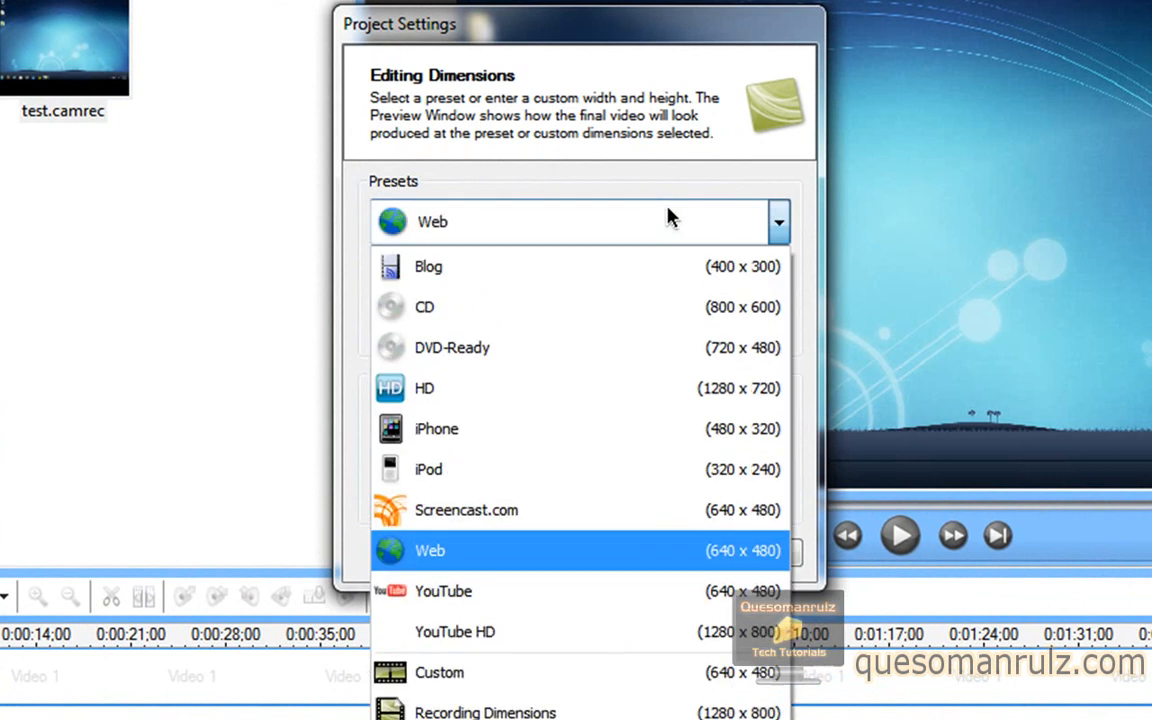
pyautogui.click(430, 550)
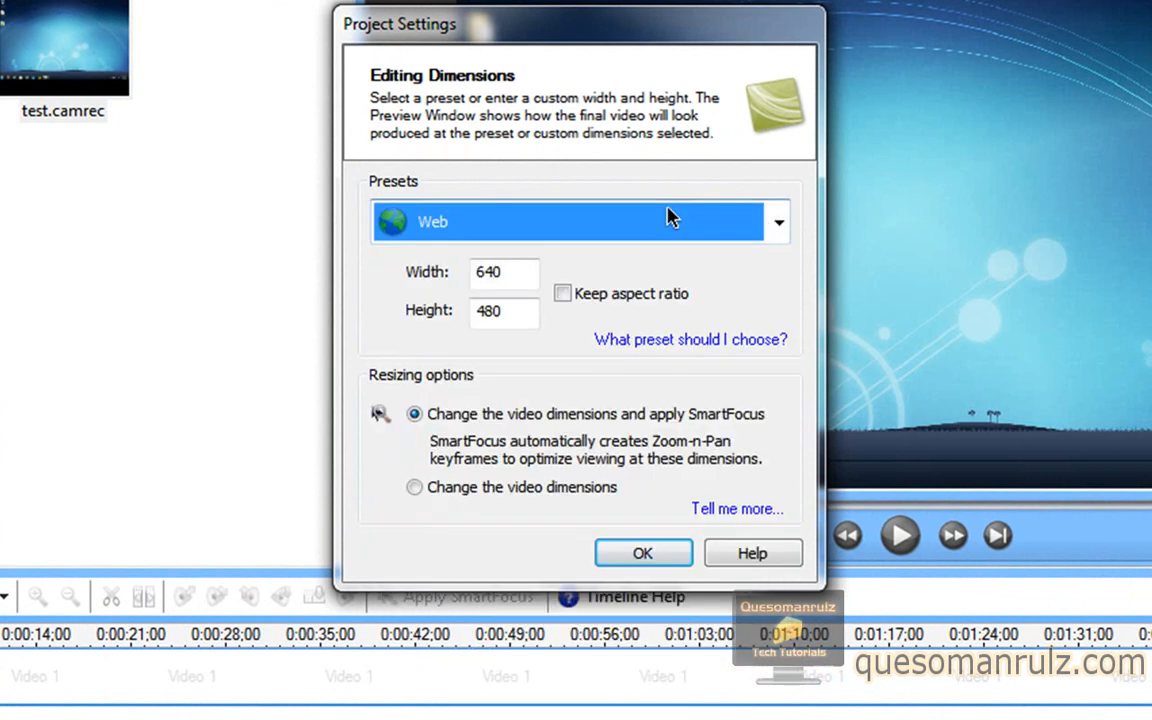
pyautogui.click(778, 222)
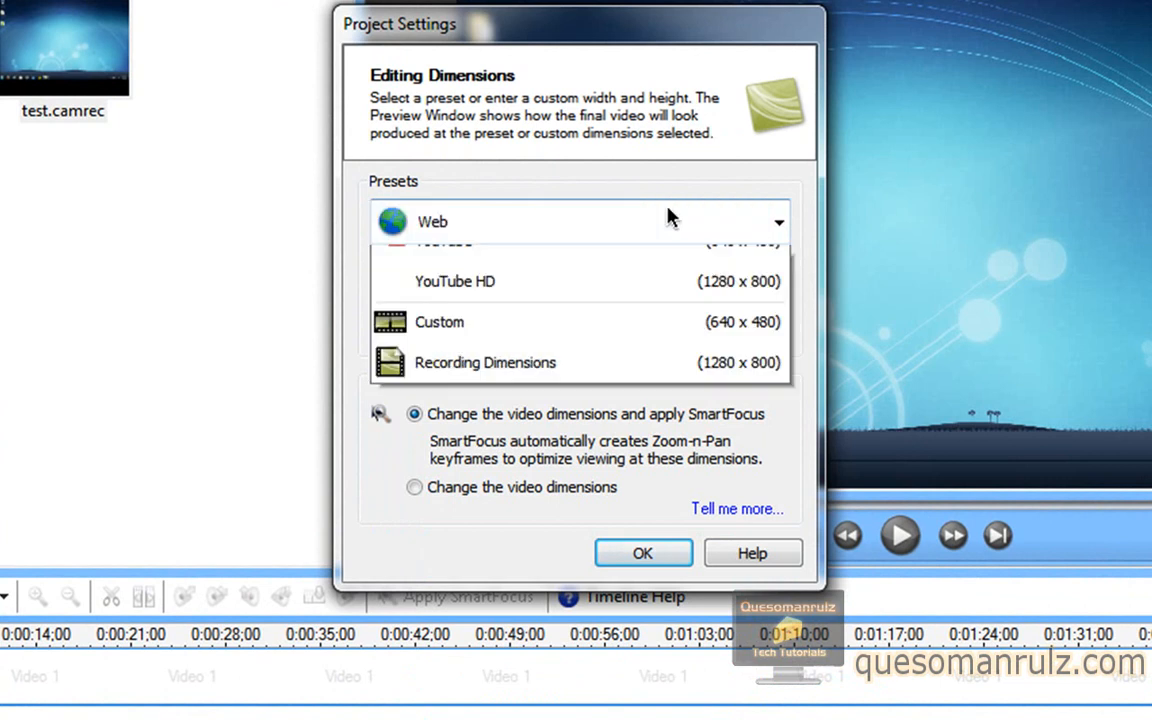
pyautogui.click(439, 322)
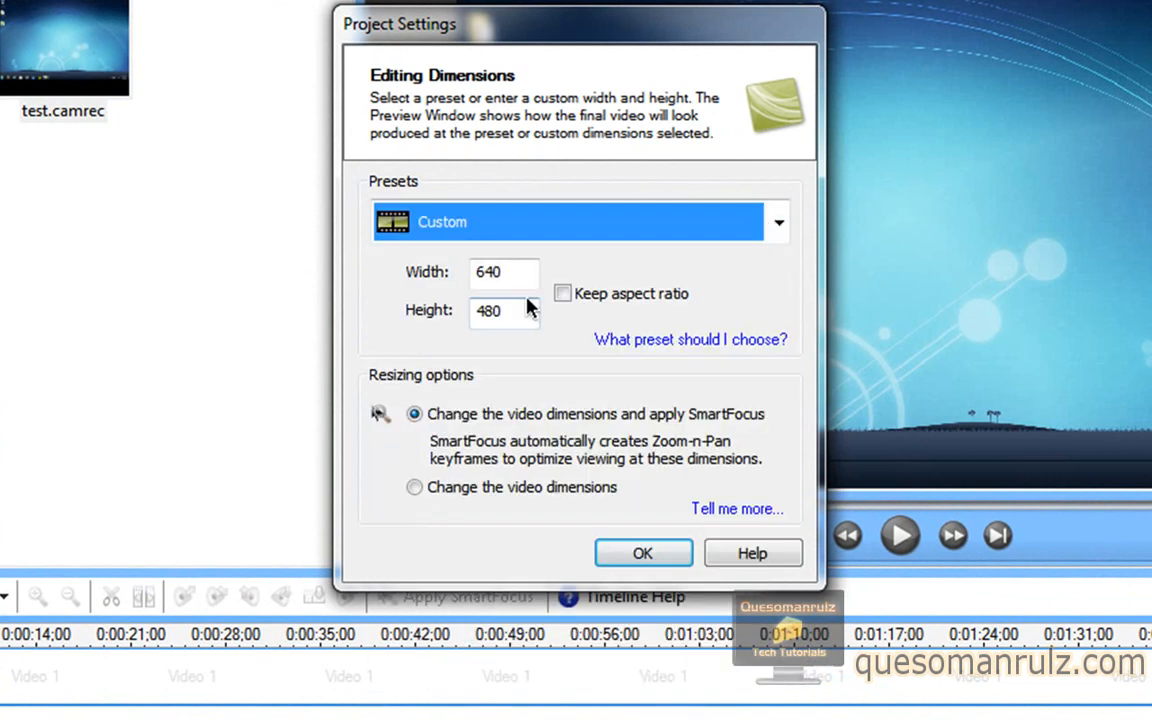
pyautogui.click(504, 272)
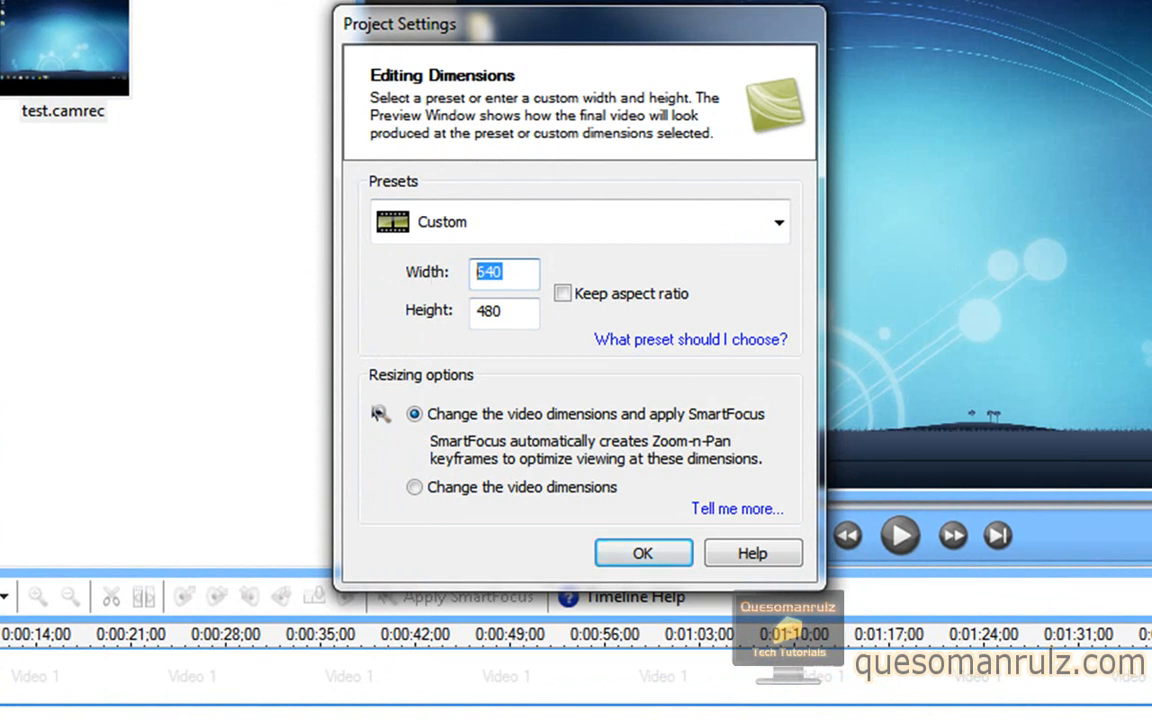
pyautogui.click(643, 553)
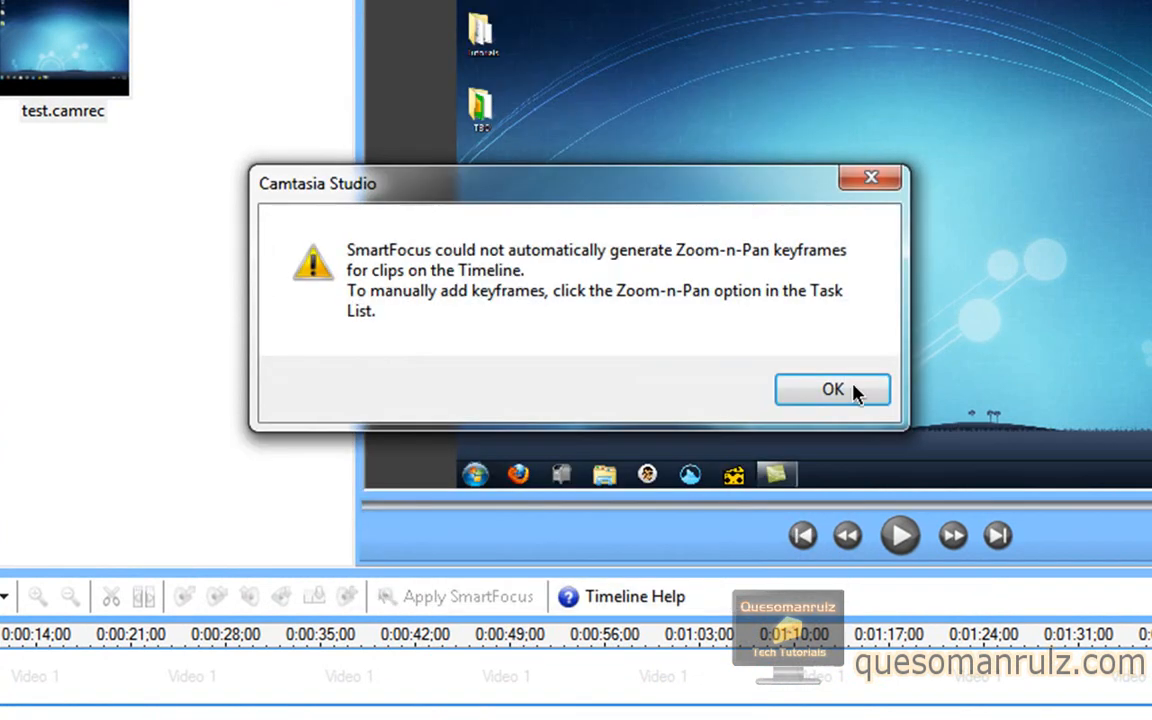
pyautogui.click(832, 389)
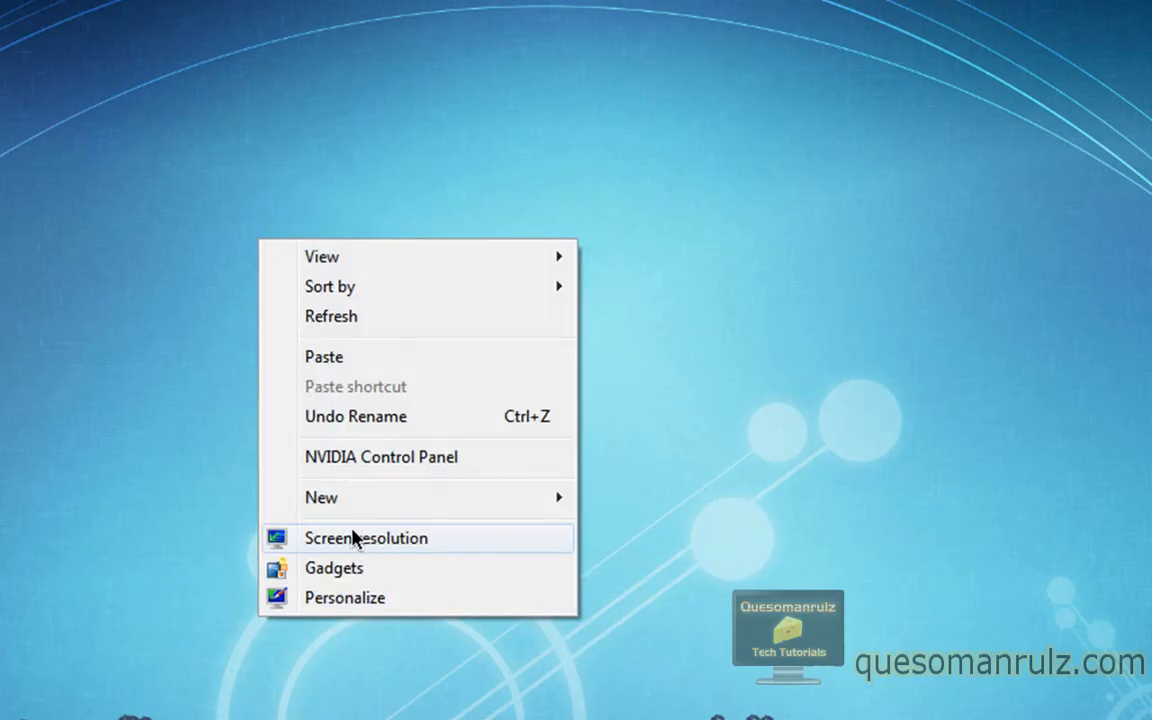
pyautogui.moveTo(358, 610)
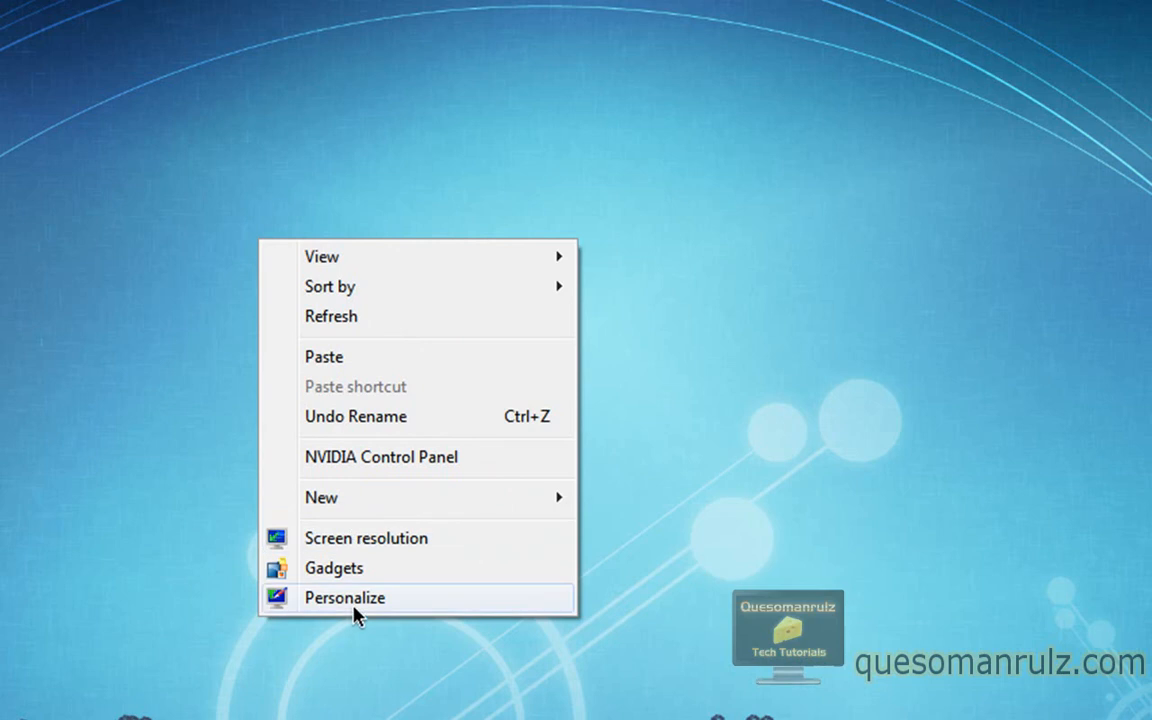
# Step: Show the Windows Screen Resolution settings, reading 1280 × 800 (recommended)
pyautogui.click(344, 597)
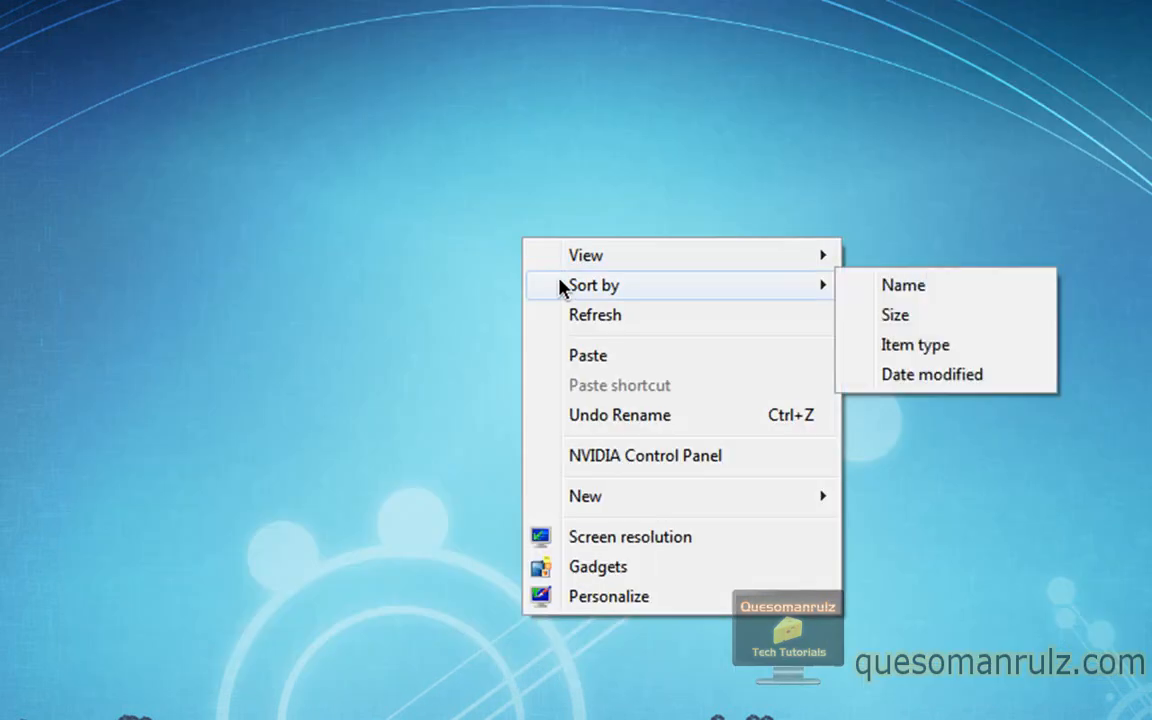
pyautogui.click(608, 596)
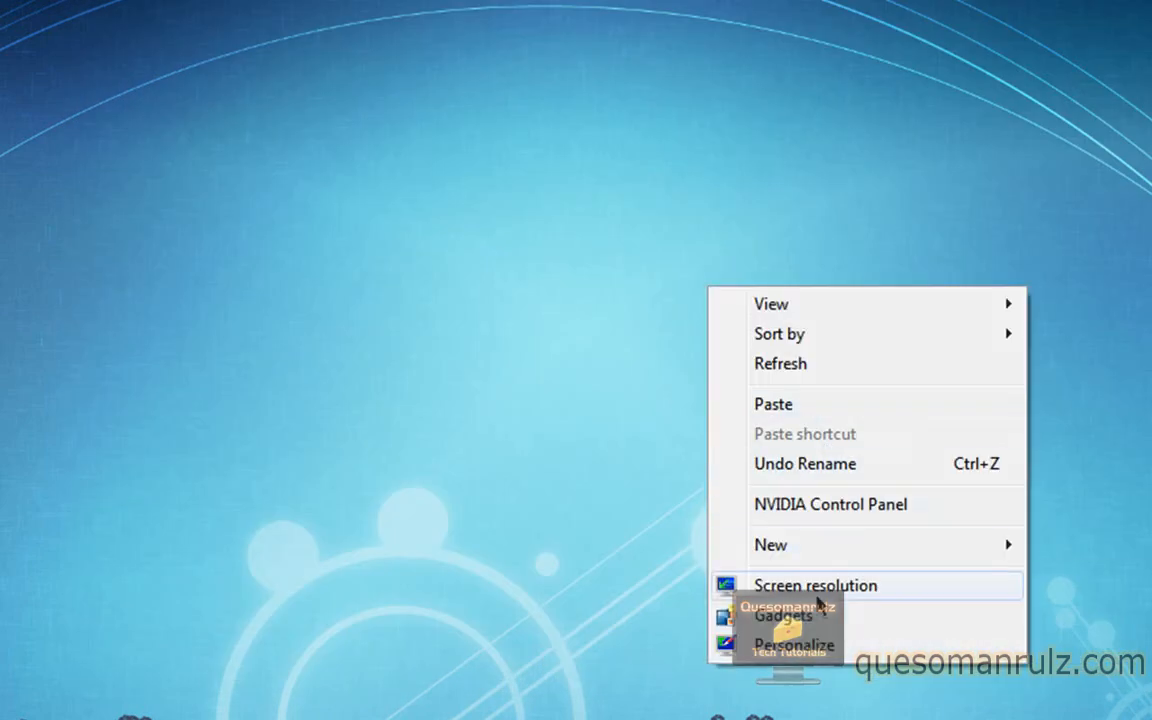
pyautogui.click(815, 585)
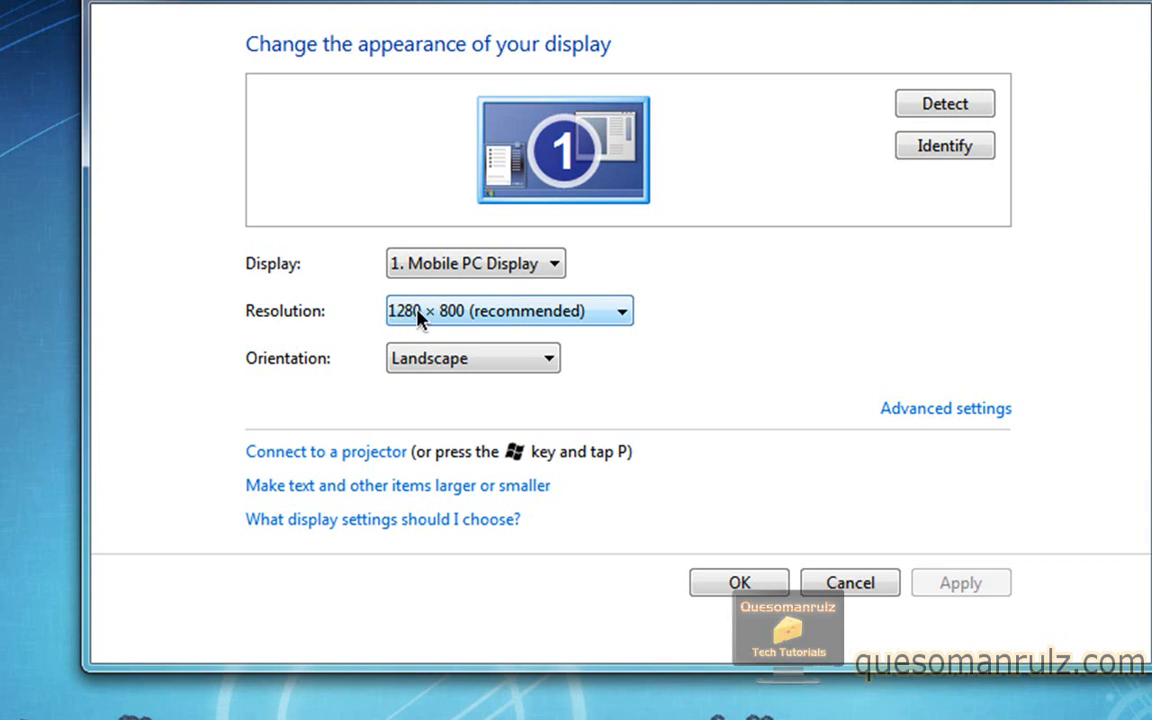
pyautogui.moveTo(994, 192)
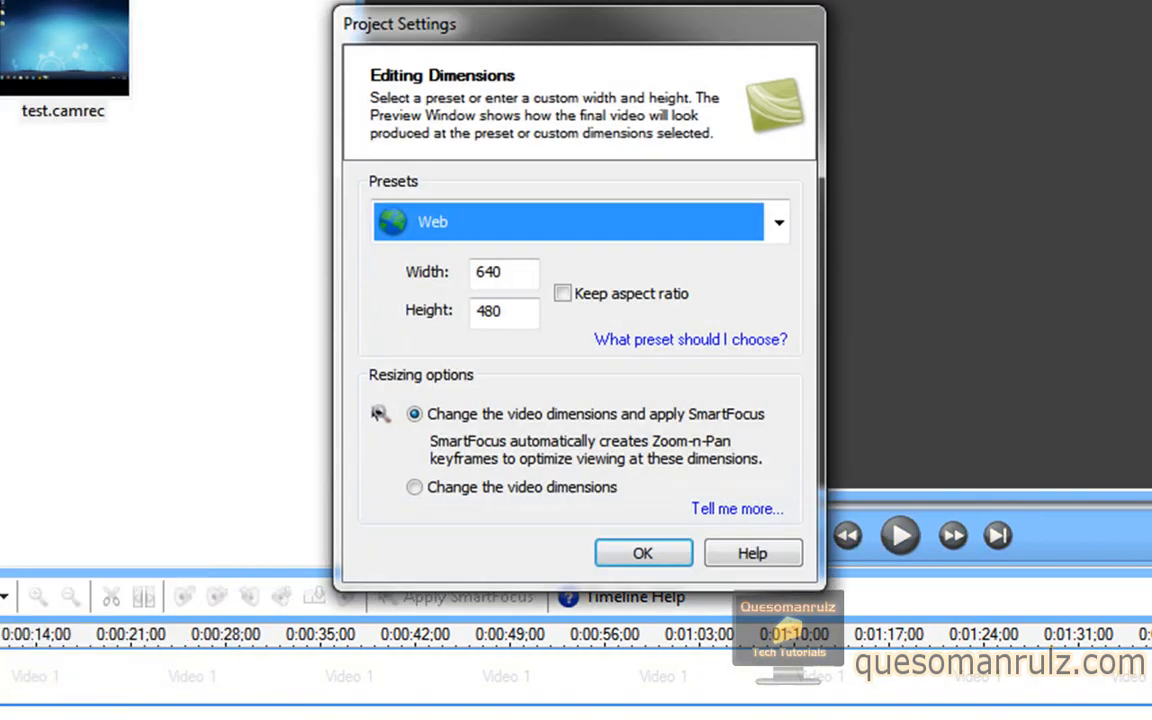
# Step: Set custom project dimensions 1024 × 800, resizing the video without SmartFocus
pyautogui.click(778, 222)
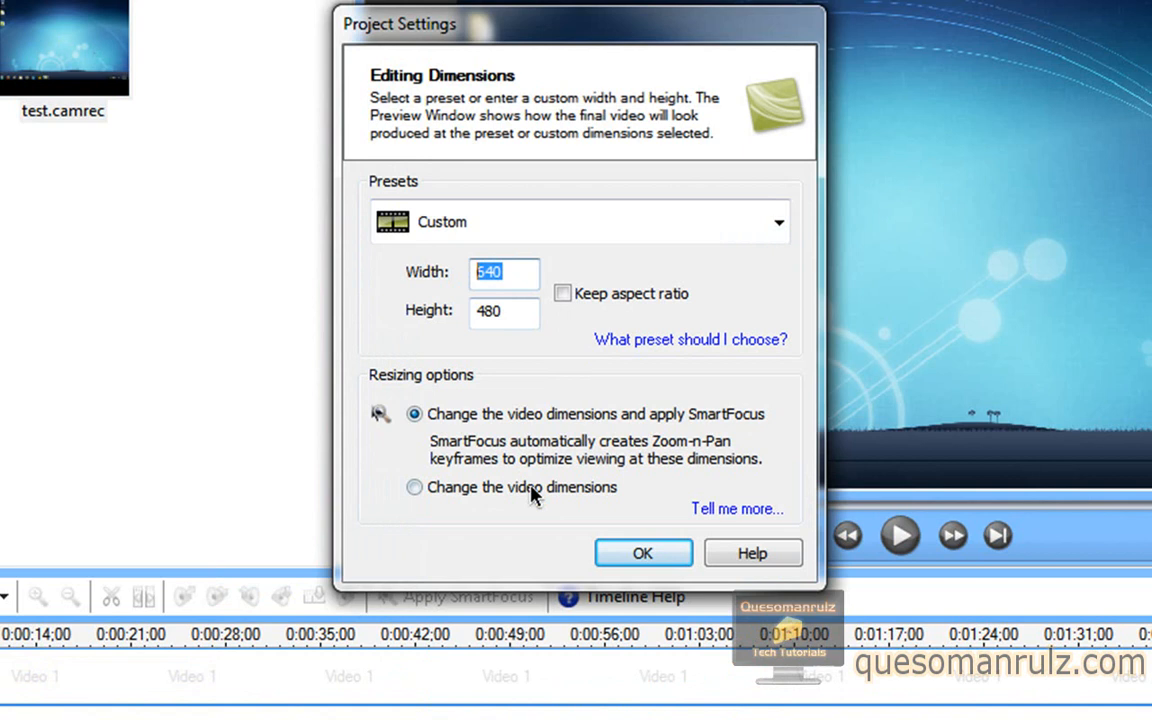
pyautogui.write('1024')
pyautogui.click(504, 311)
pyautogui.write('800')
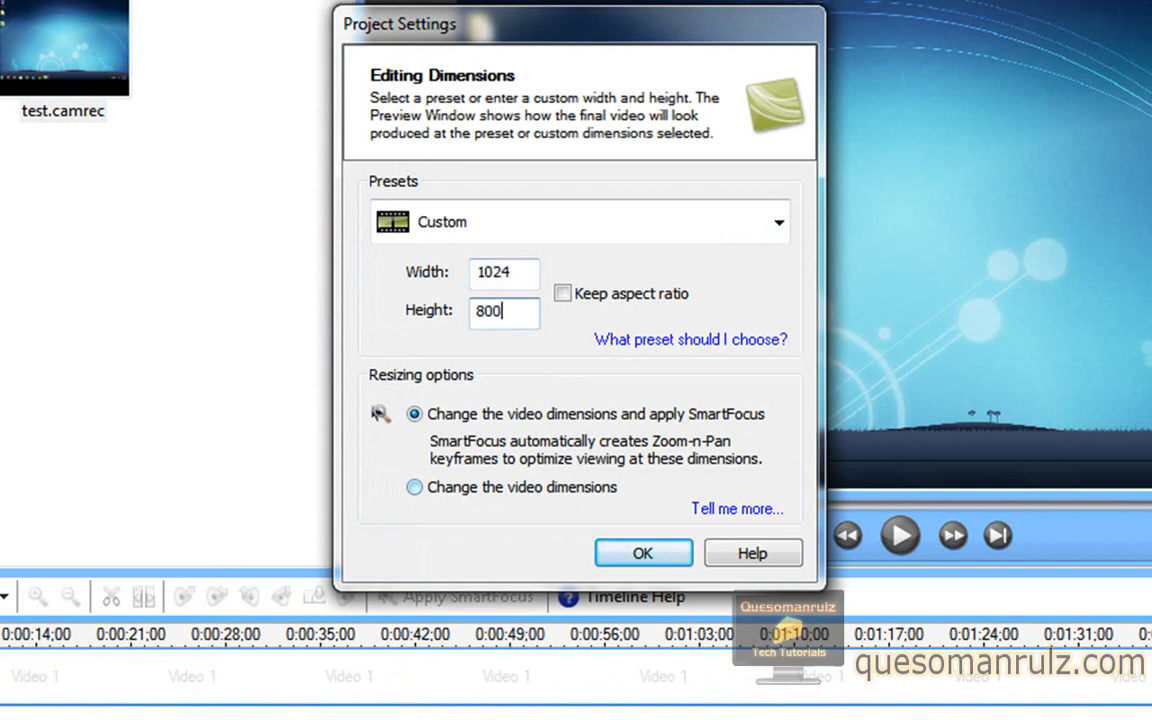
pyautogui.click(778, 222)
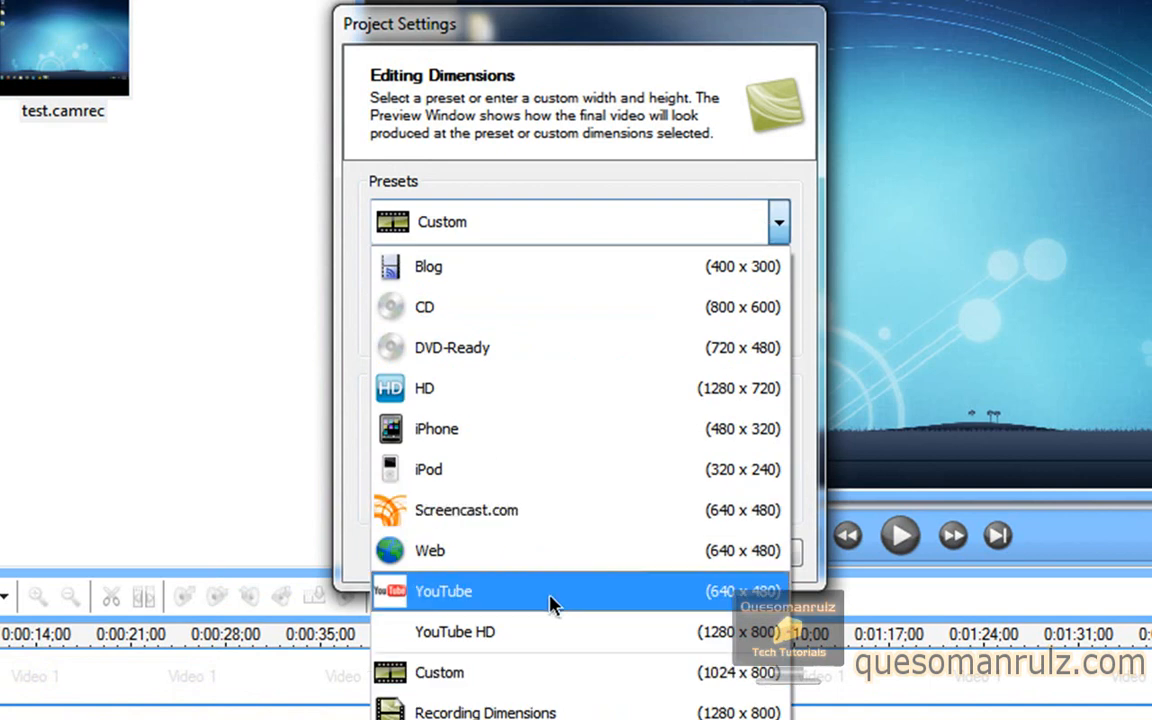
pyautogui.moveTo(668, 233)
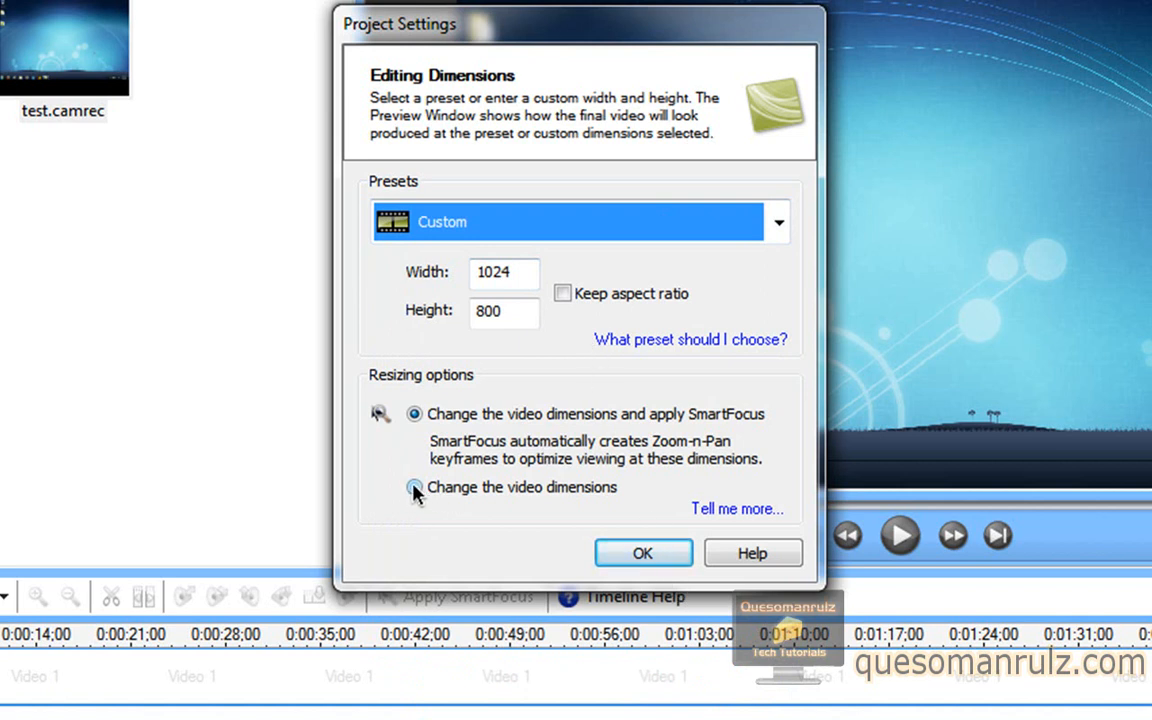
pyautogui.click(414, 487)
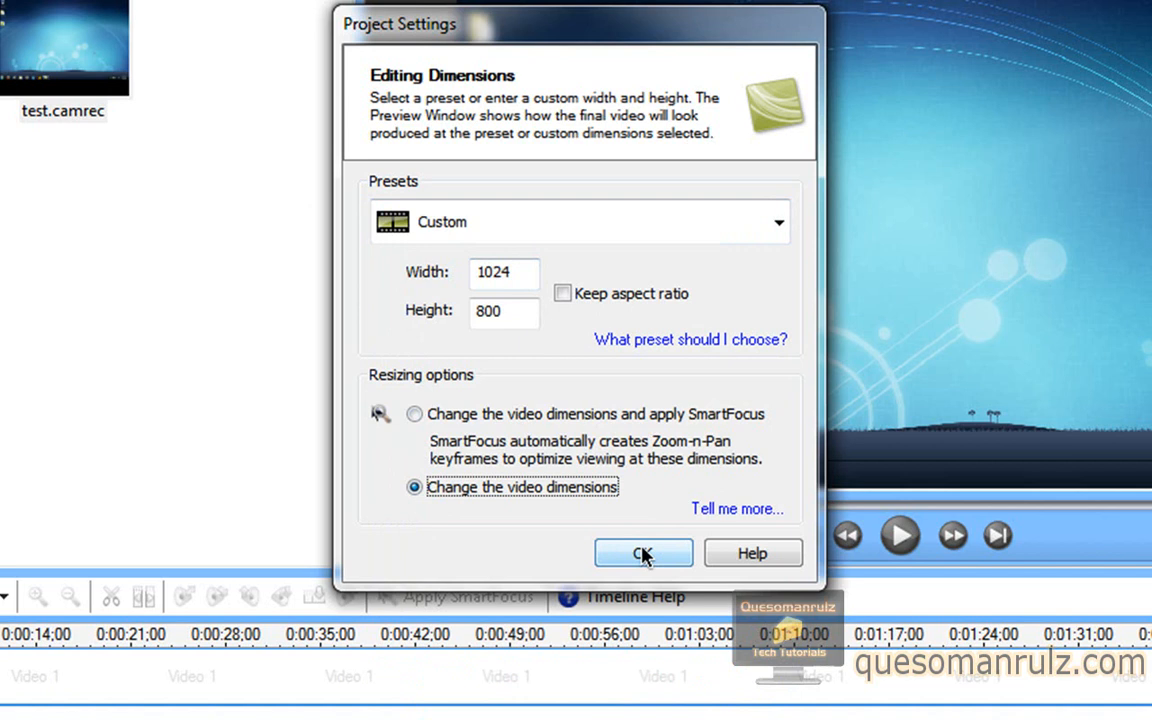
pyautogui.click(643, 553)
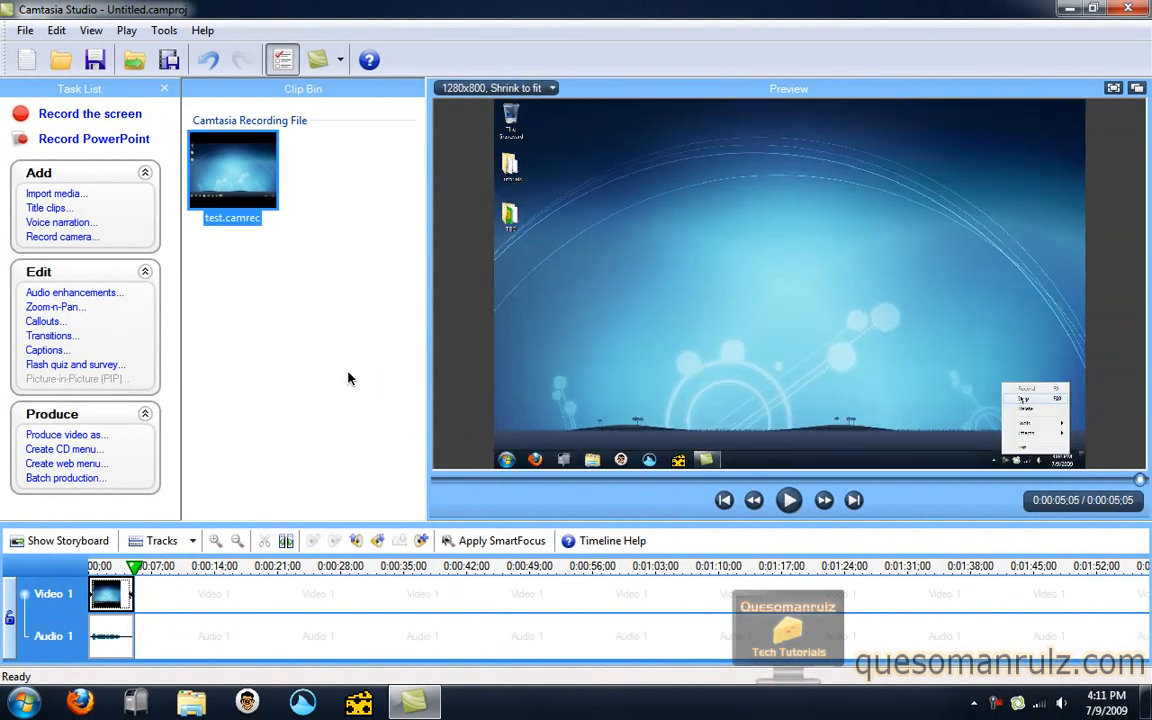
pyautogui.moveTo(203, 351)
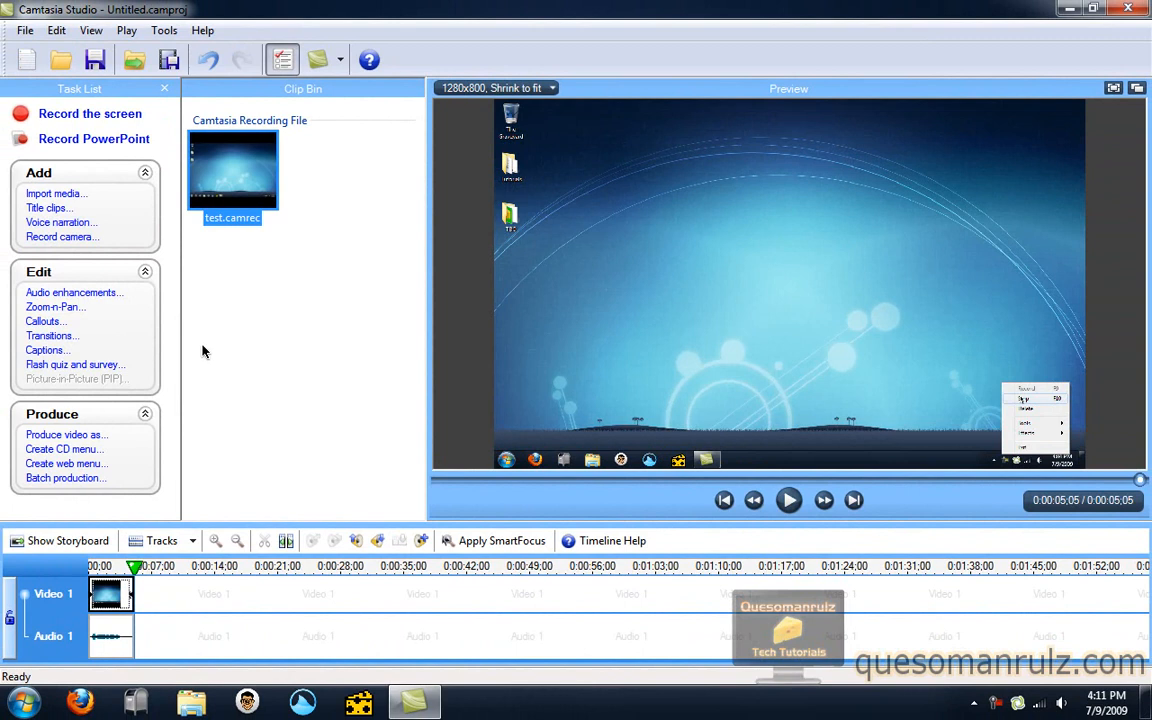
pyautogui.moveTo(55, 307)
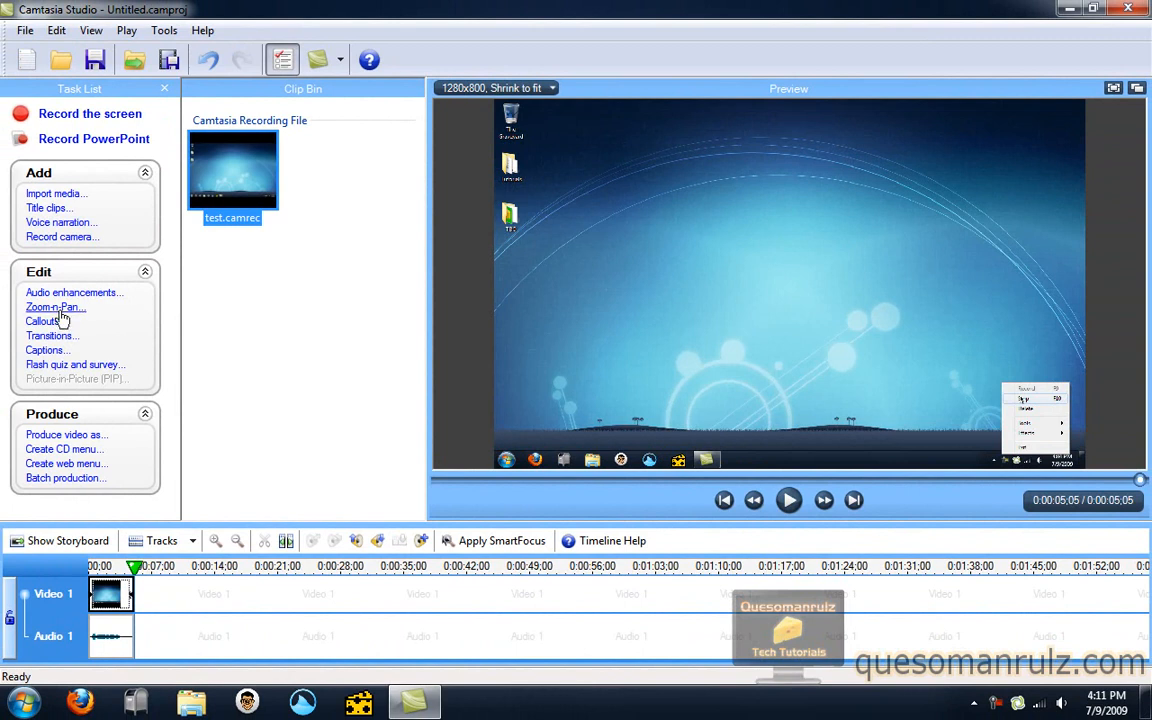
# Step: Add a plain Text Callout to the recording, ready for text entry
pyautogui.click(54, 307)
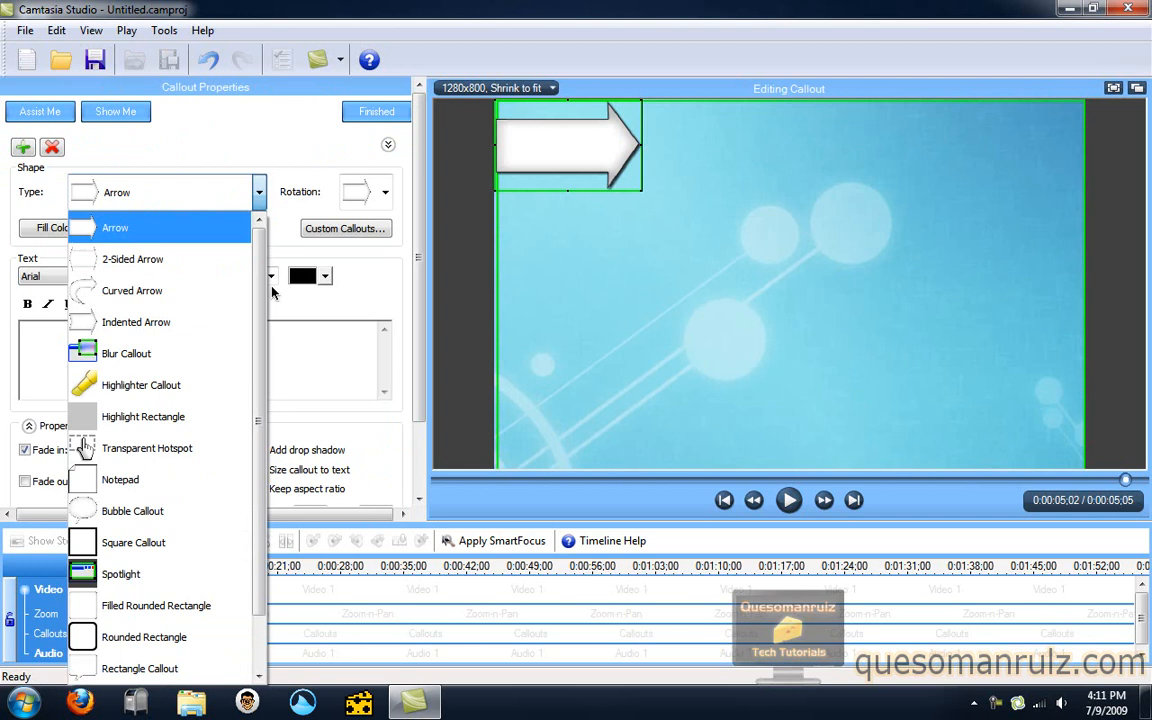
pyautogui.click(140, 192)
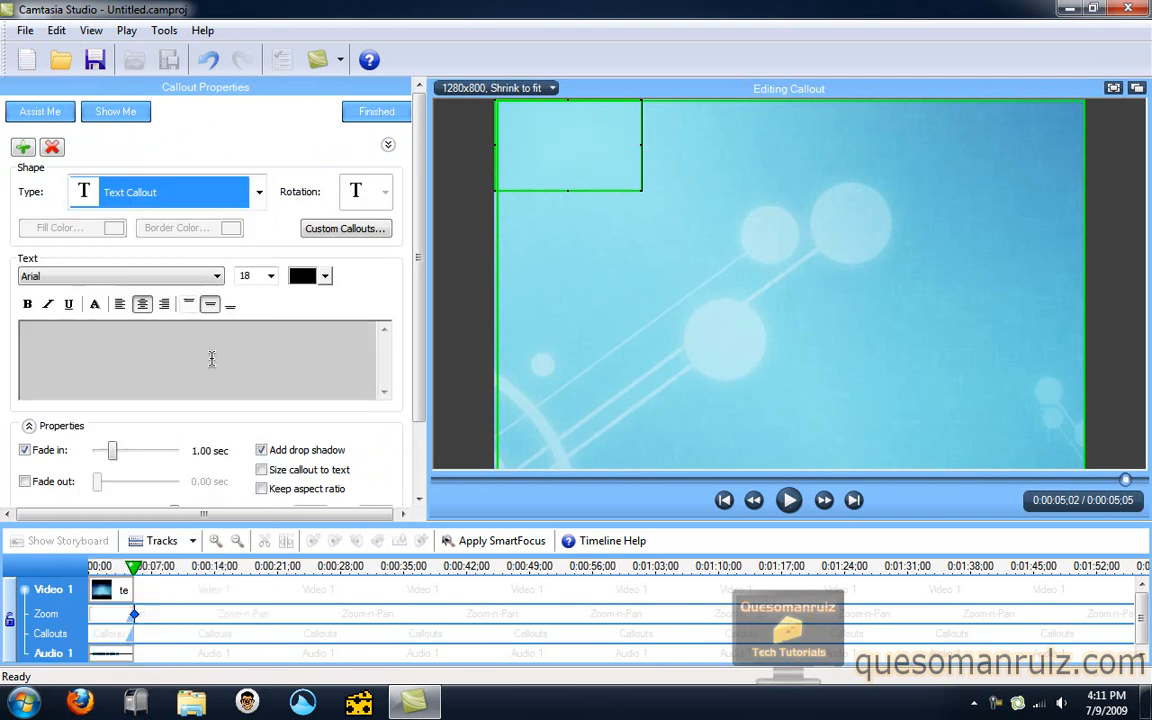
pyautogui.click(376, 111)
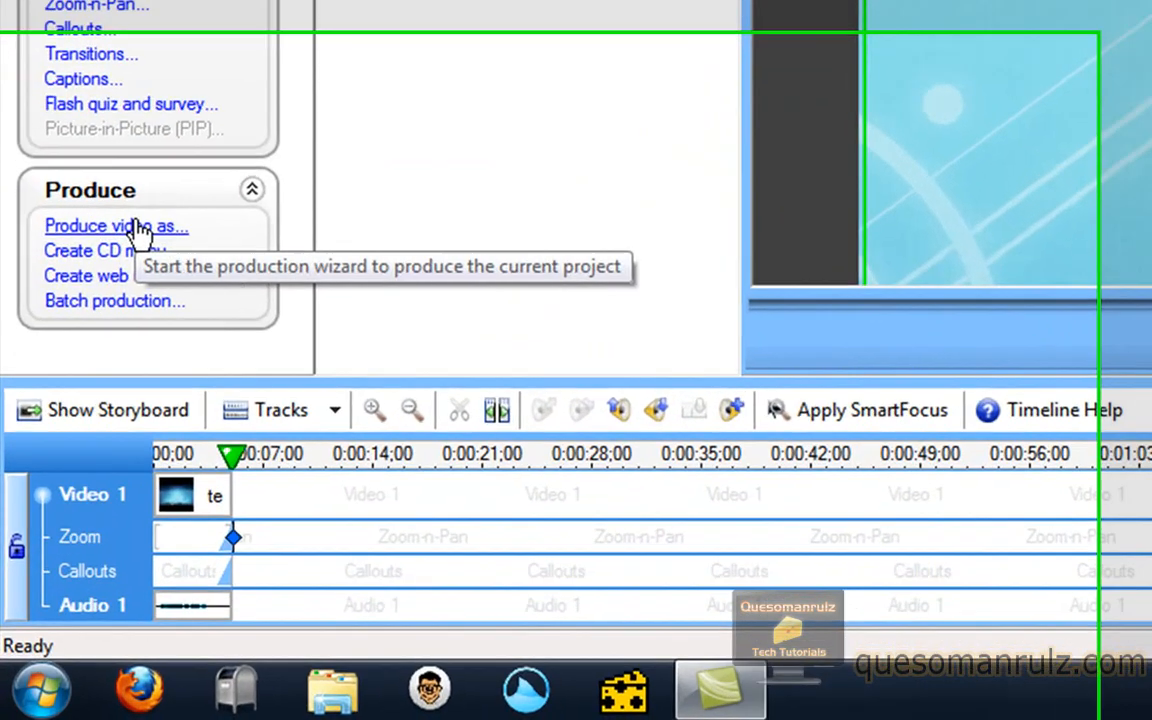
# Step: Begin a new WMV production preset from Produce video as / Add-Edit Preset
pyautogui.click(108, 225)
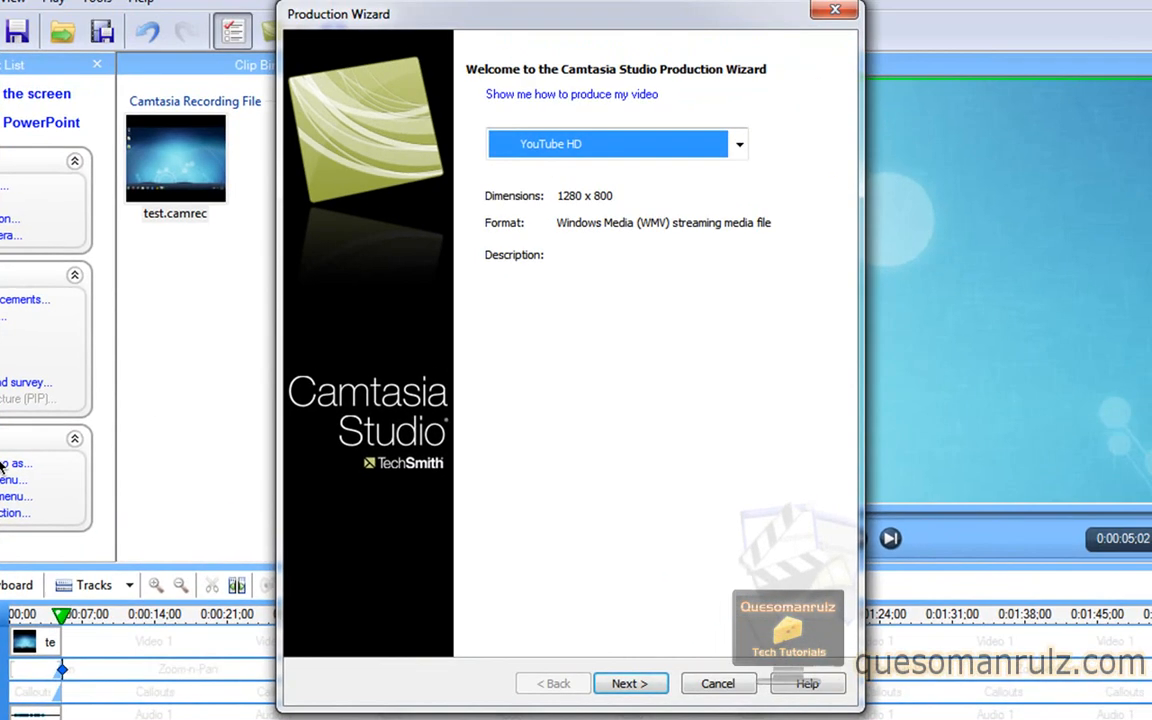
pyautogui.click(738, 143)
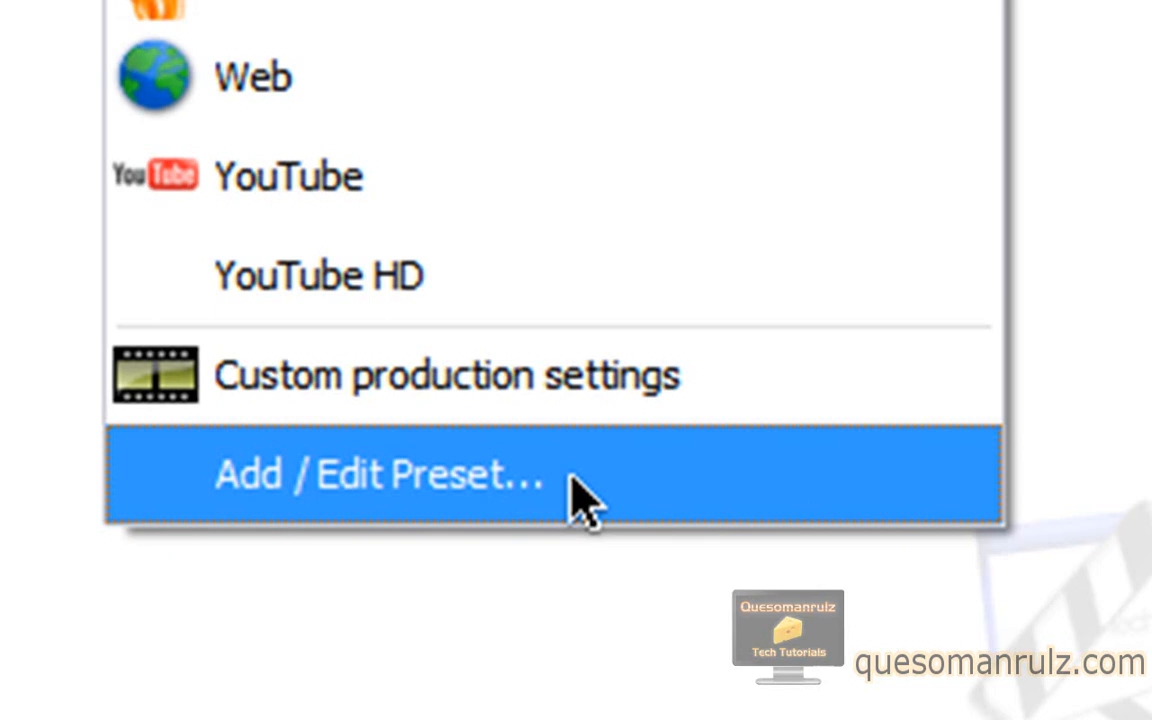
pyautogui.moveTo(560, 400)
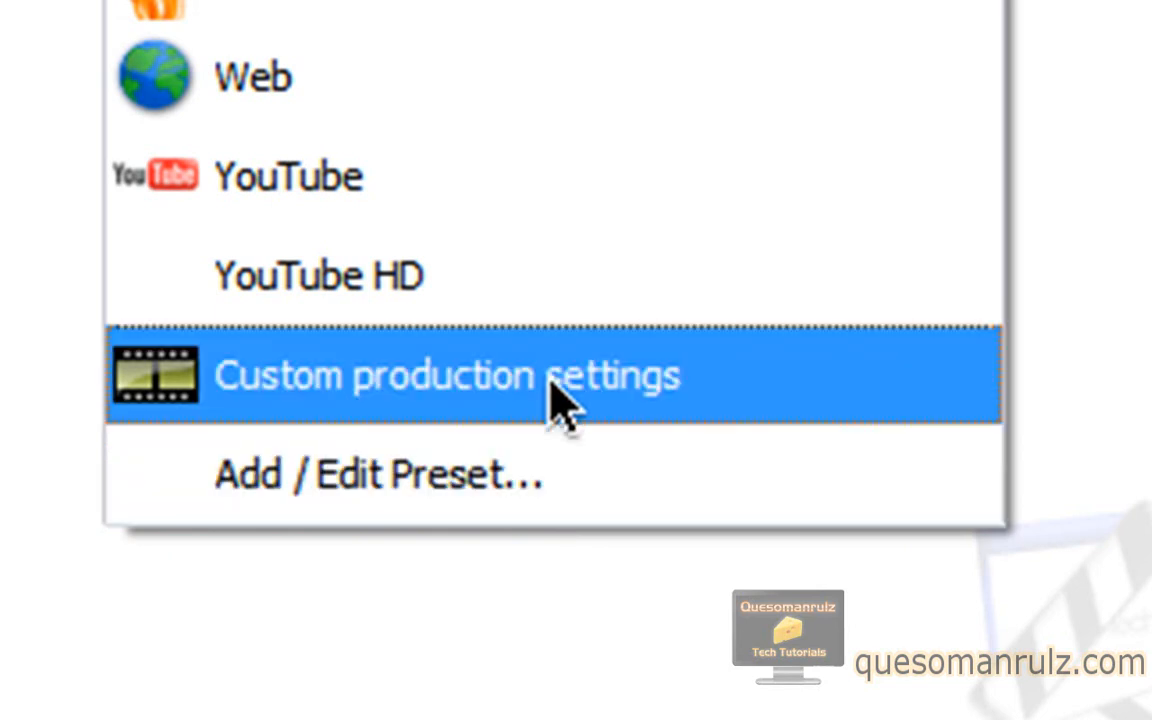
pyautogui.moveTo(560, 460)
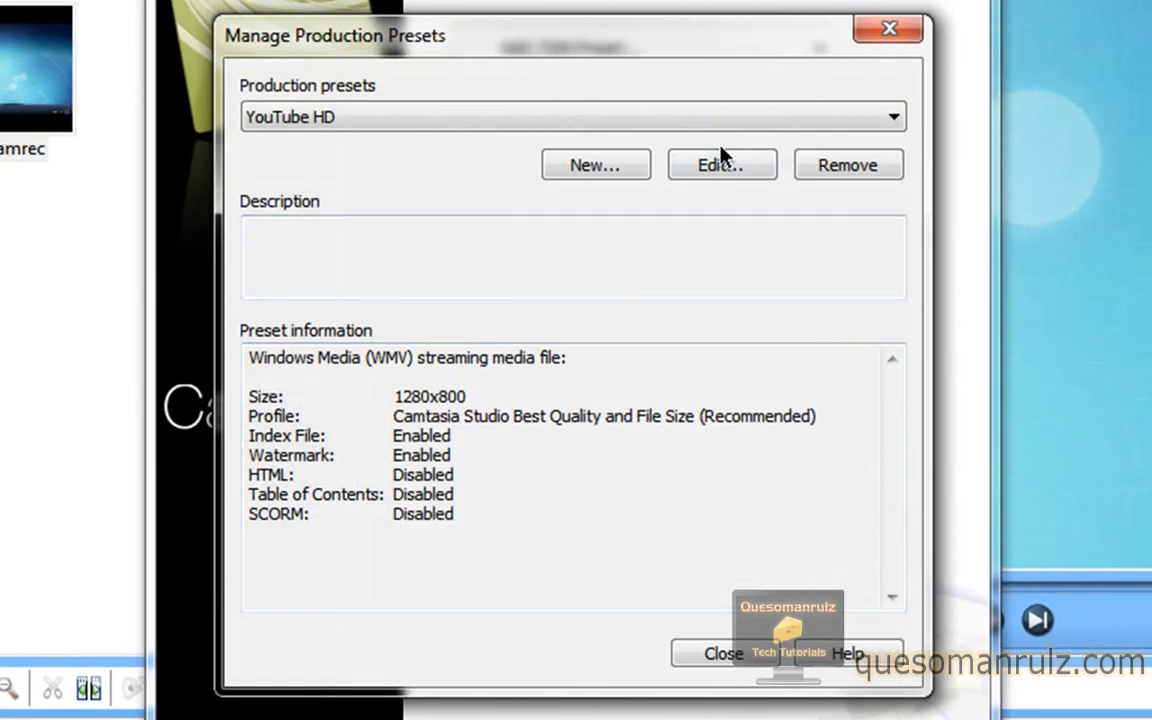
pyautogui.click(595, 164)
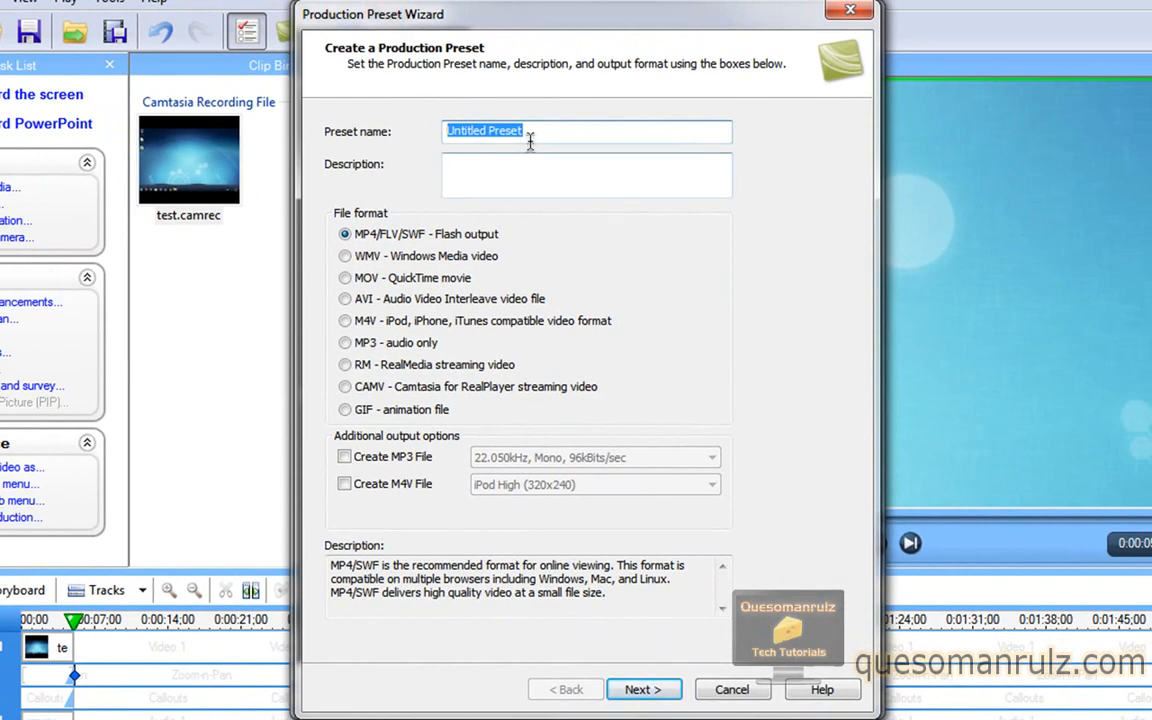
pyautogui.moveTo(315, 138)
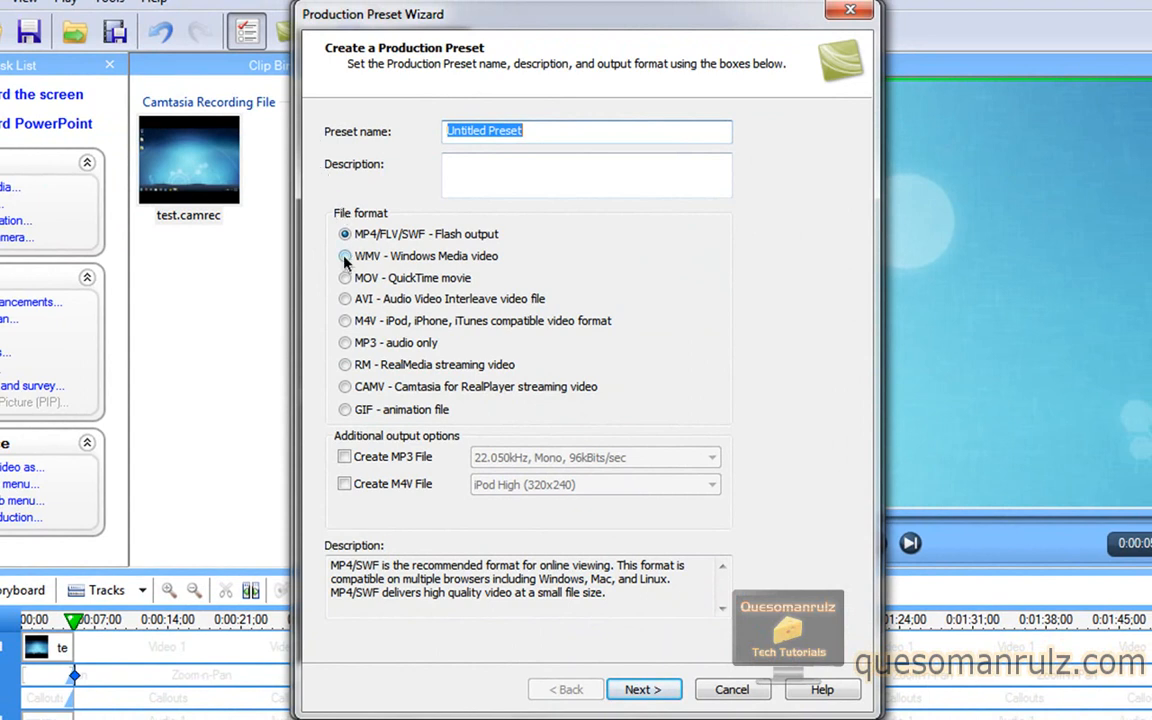
pyautogui.click(345, 256)
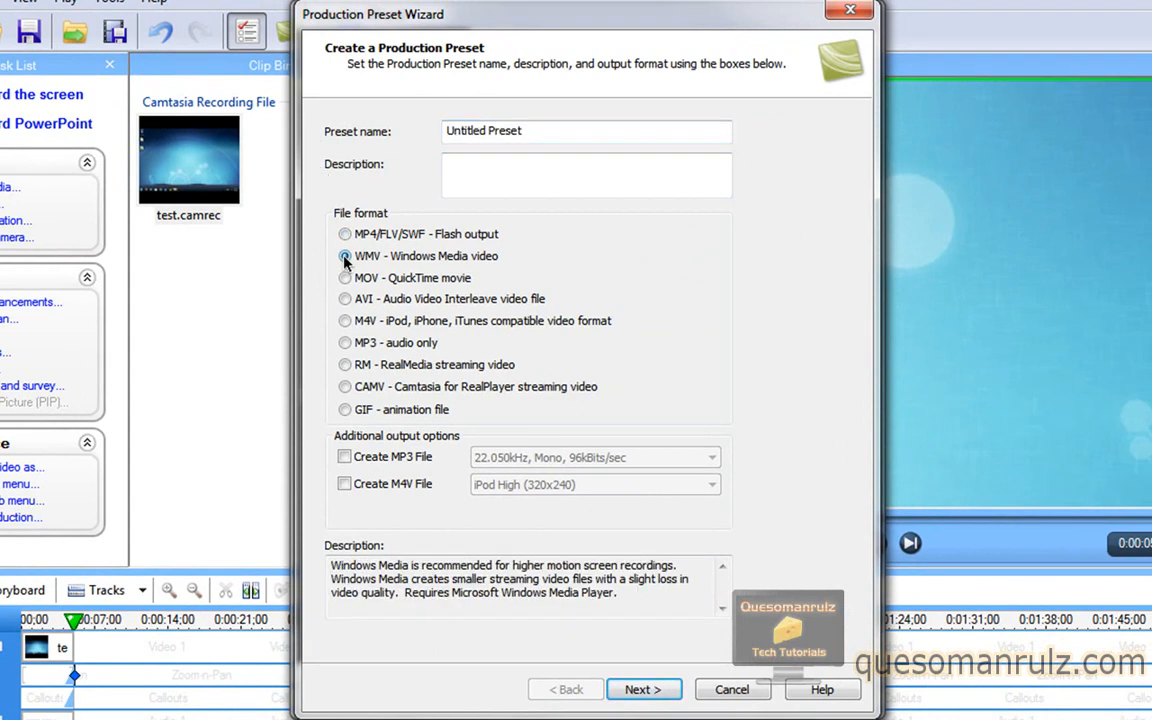
pyautogui.click(643, 689)
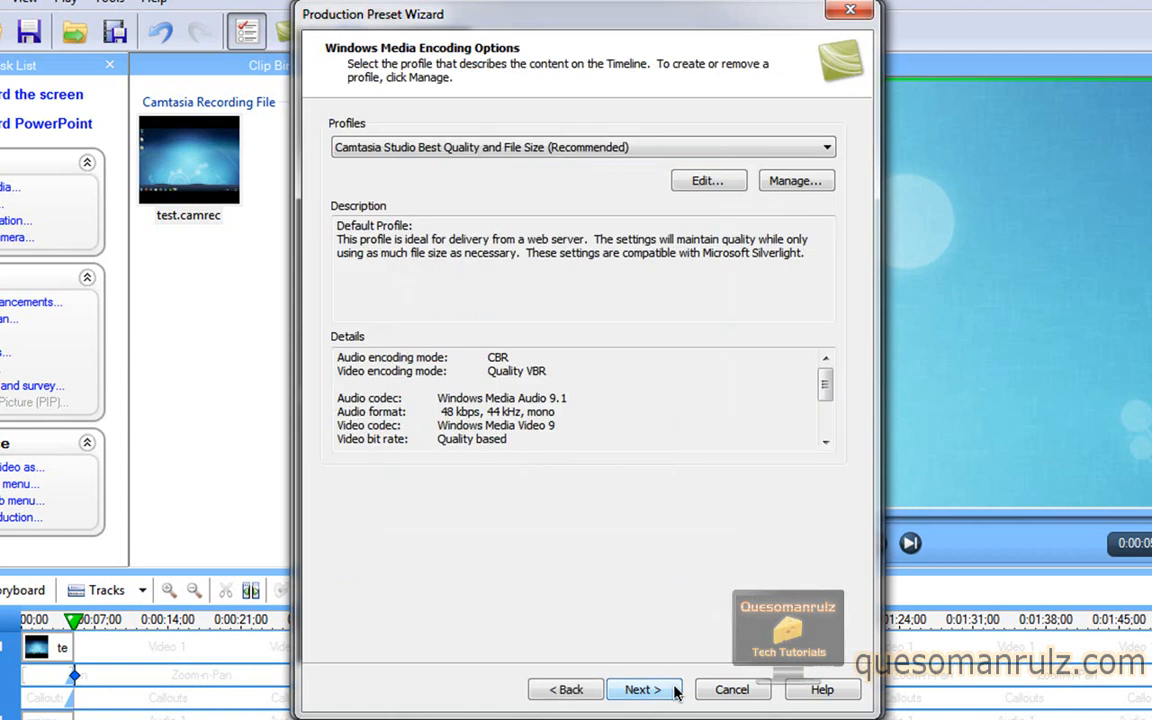
pyautogui.click(643, 689)
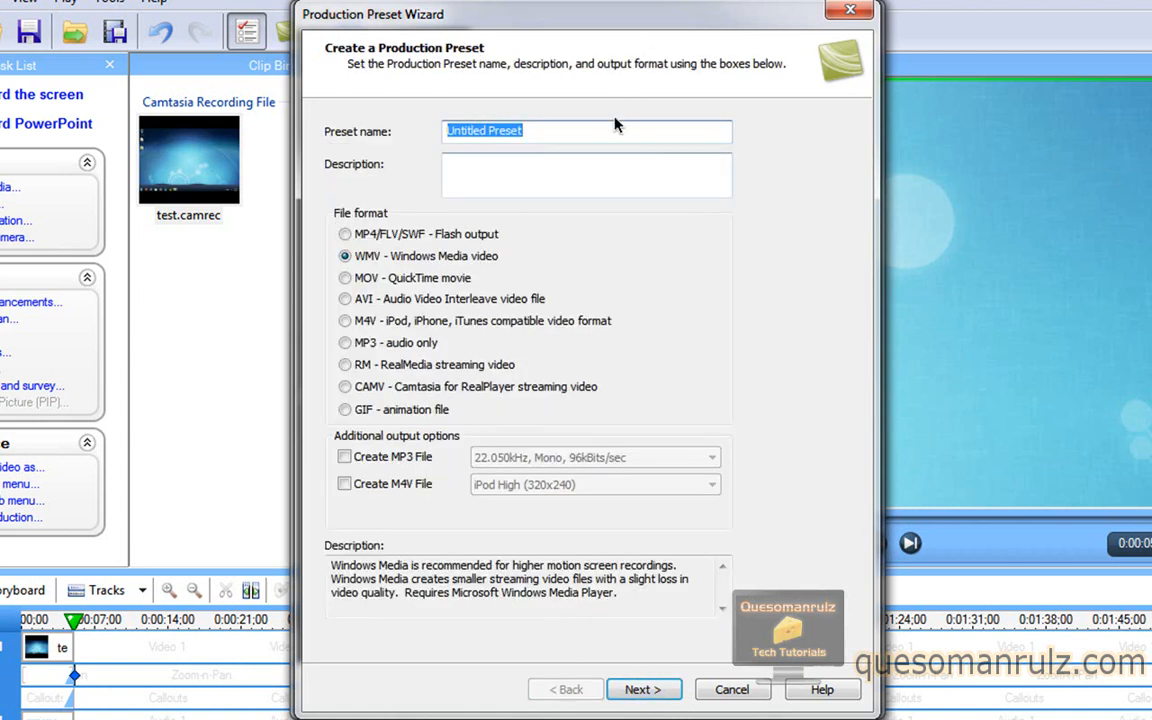
pyautogui.moveTo(607, 128)
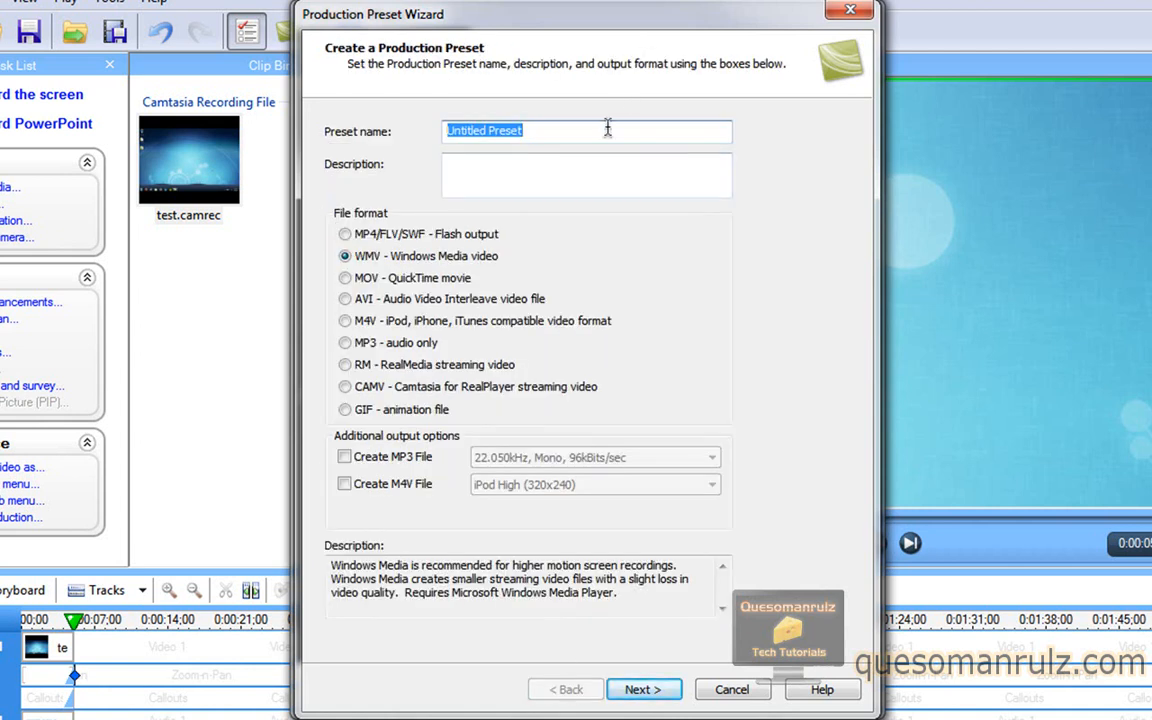
# Step: Name the preset 'YT HD' after the duplicate-name warning and continue to encoding options
pyautogui.write('YouTube HD')
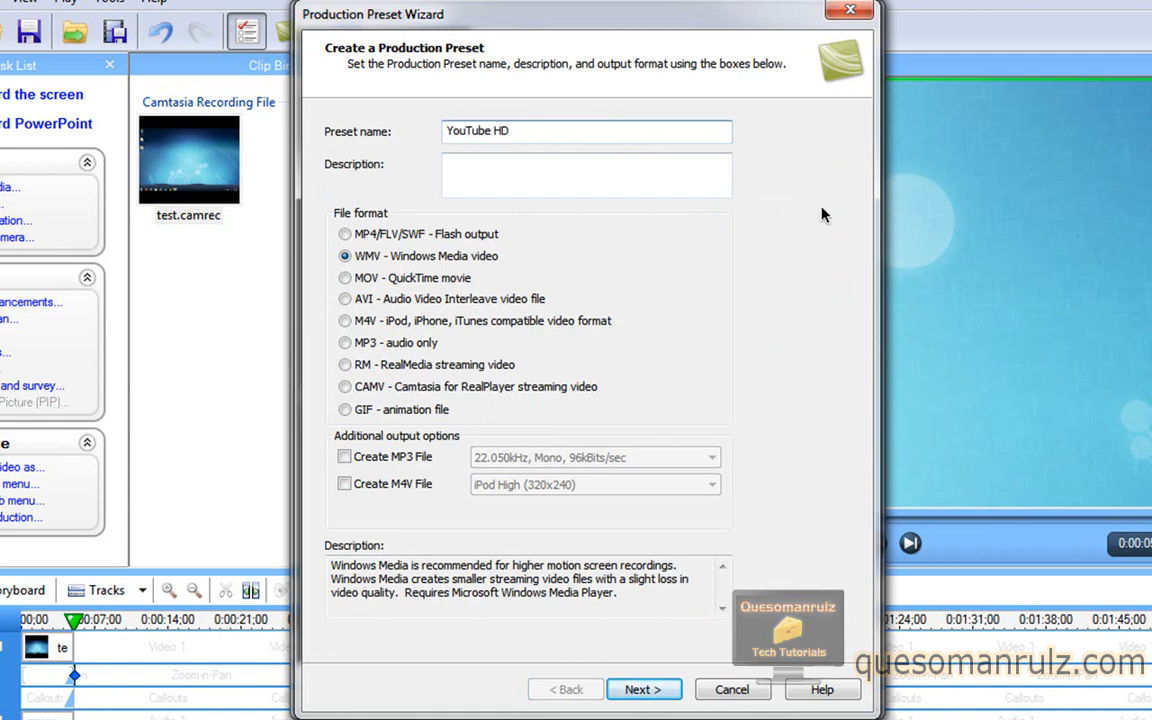
pyautogui.click(643, 689)
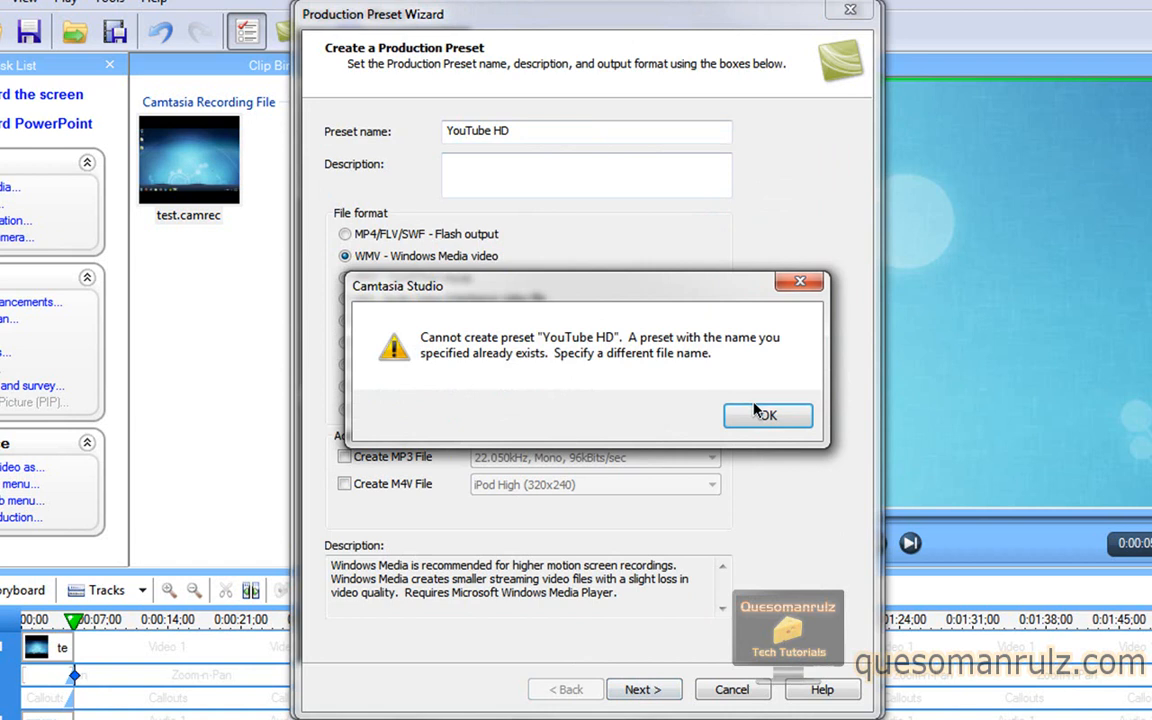
pyautogui.click(767, 415)
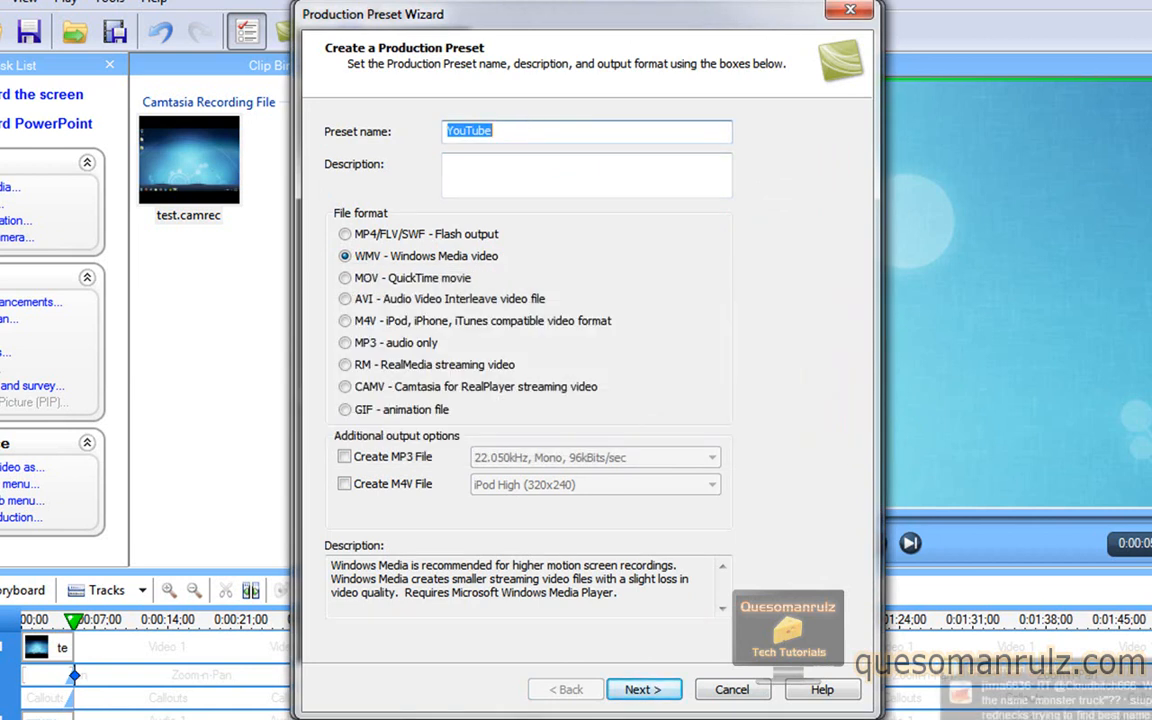
pyautogui.write('YT HD')
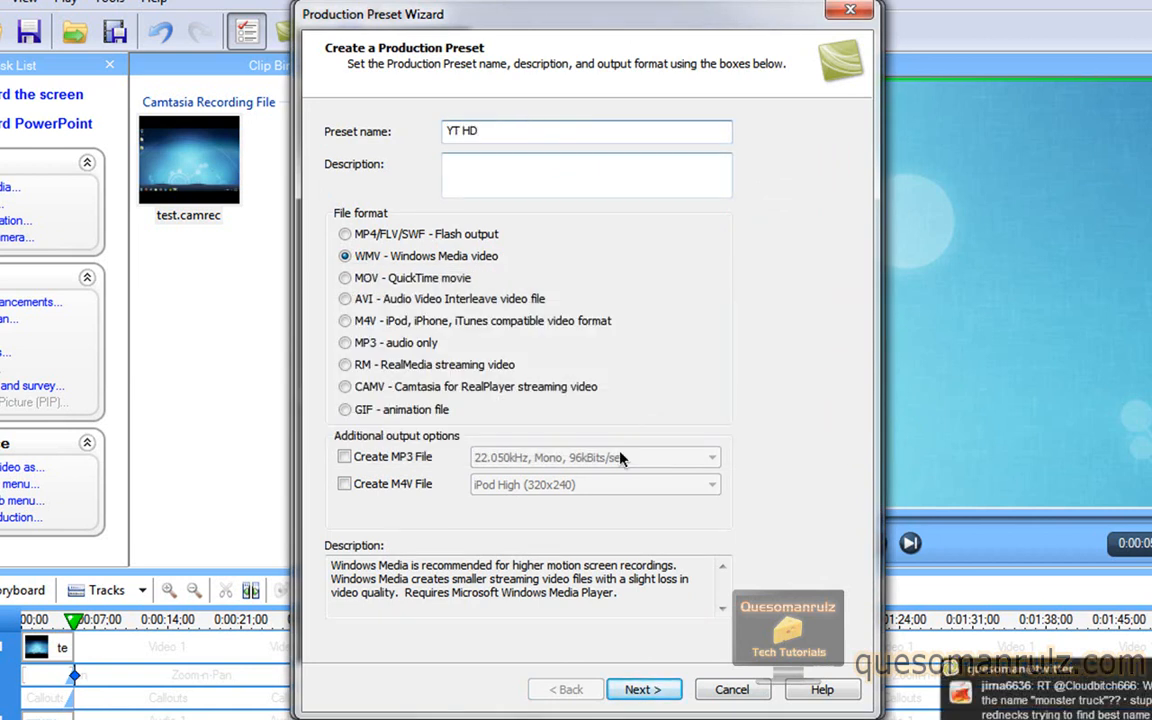
pyautogui.click(643, 689)
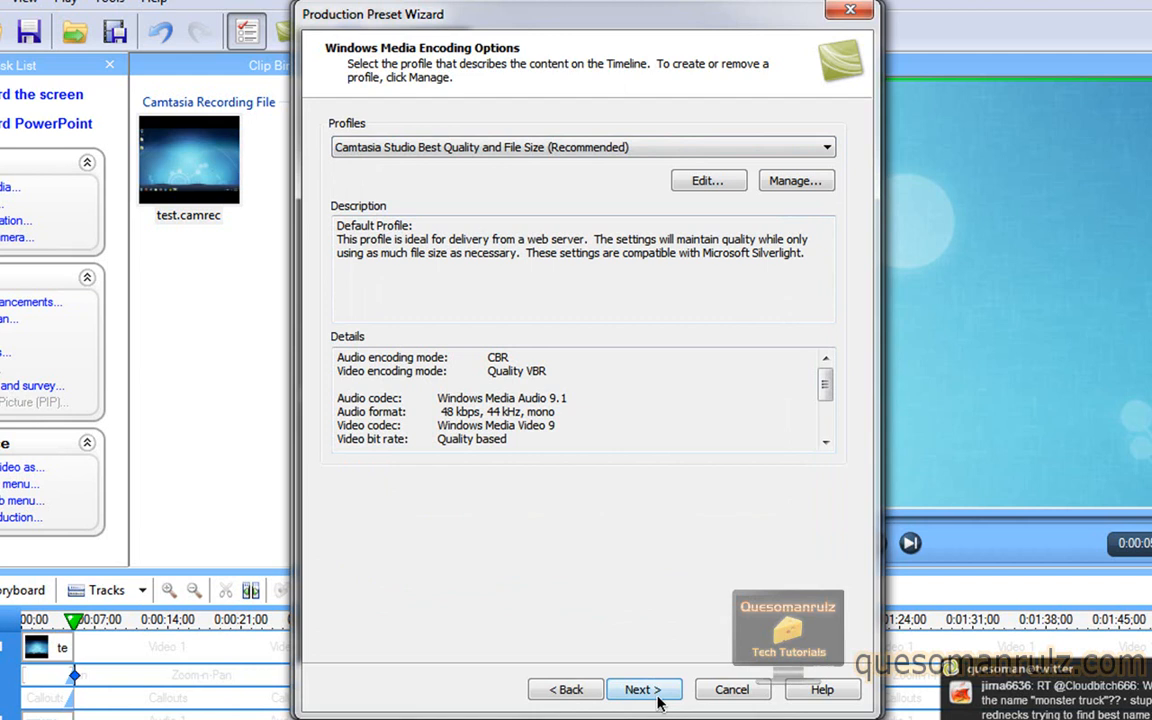
# Step: Keep the default encoding profile and set a custom video size of 1024 × 800
pyautogui.click(643, 689)
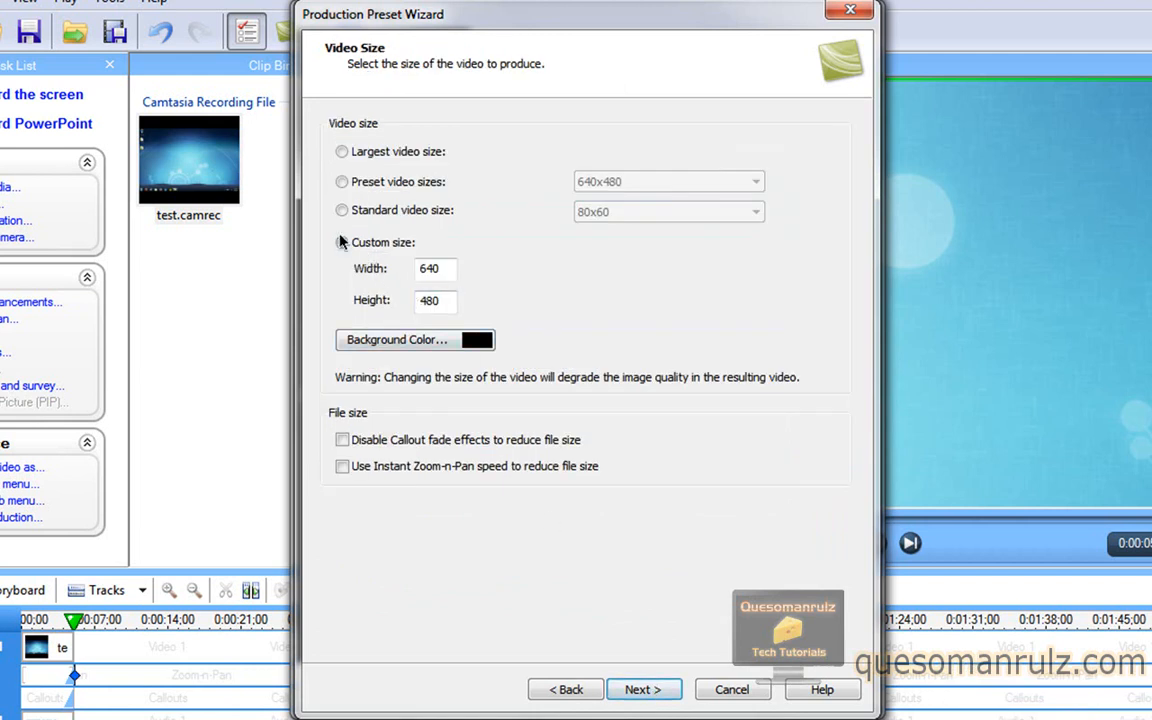
pyautogui.click(342, 242)
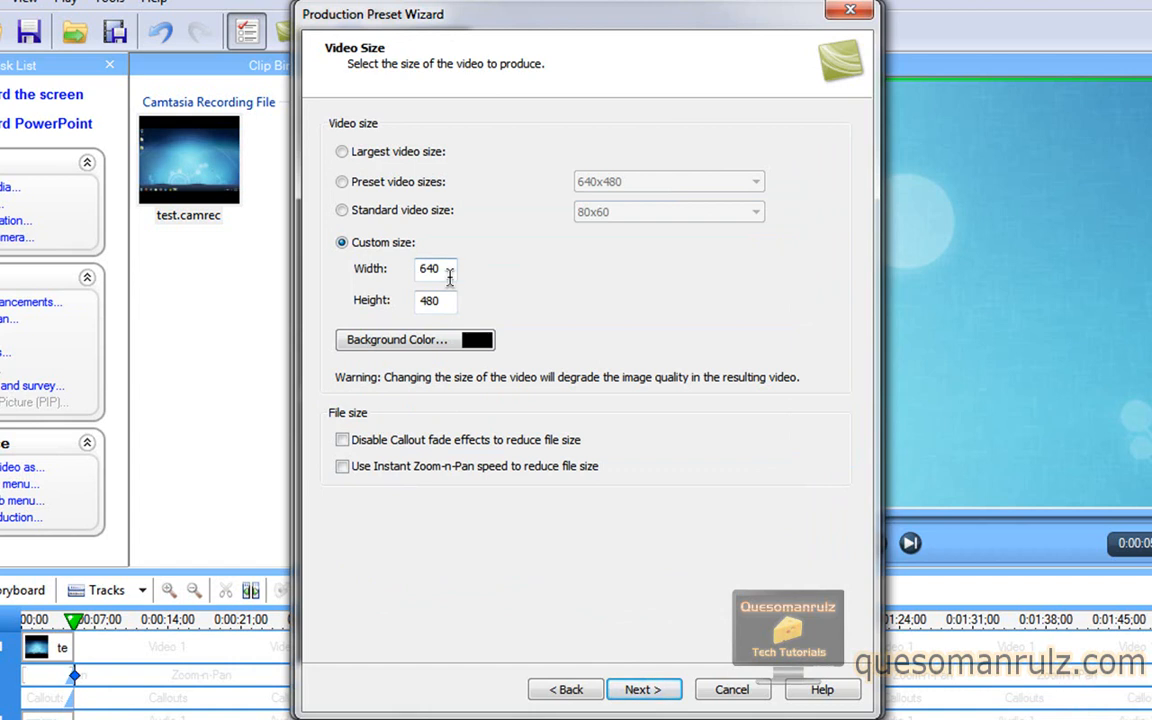
pyautogui.write('1024')
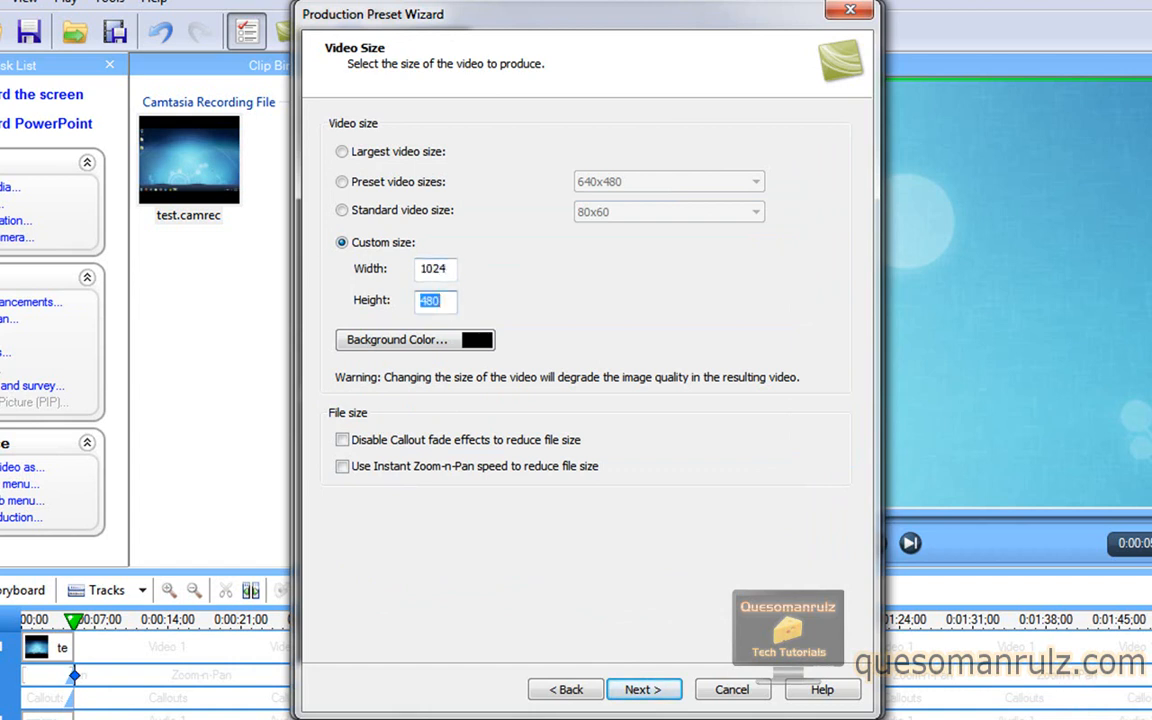
pyautogui.write('8')
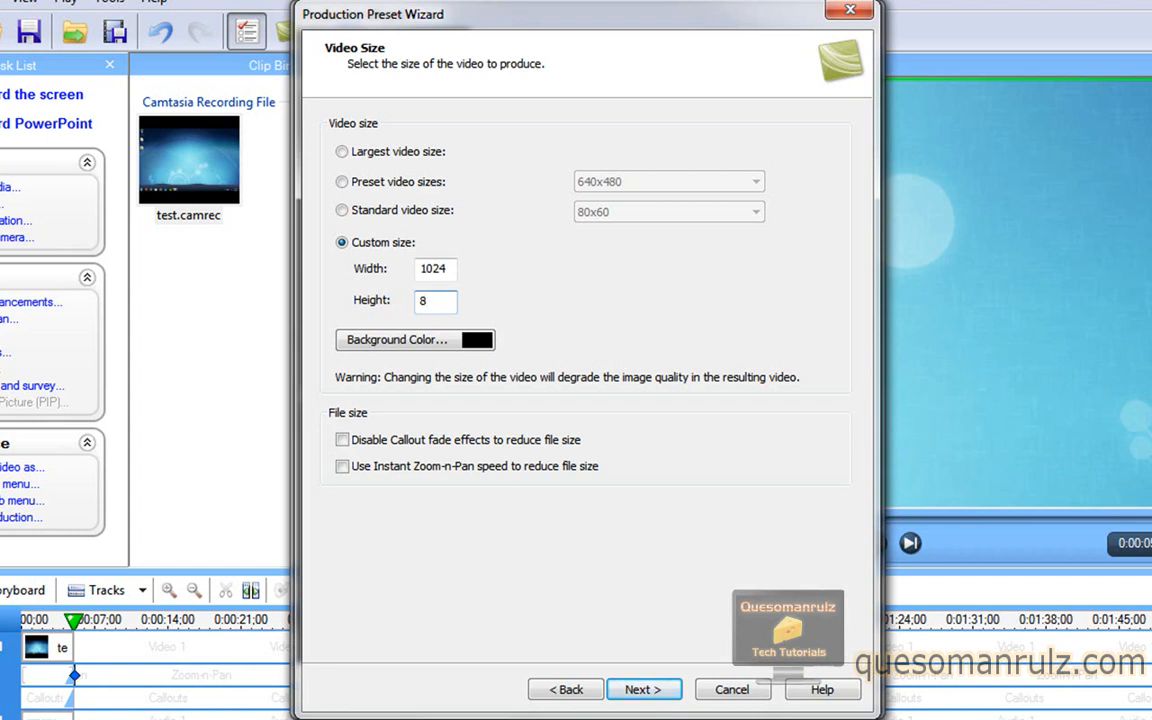
pyautogui.write('800')
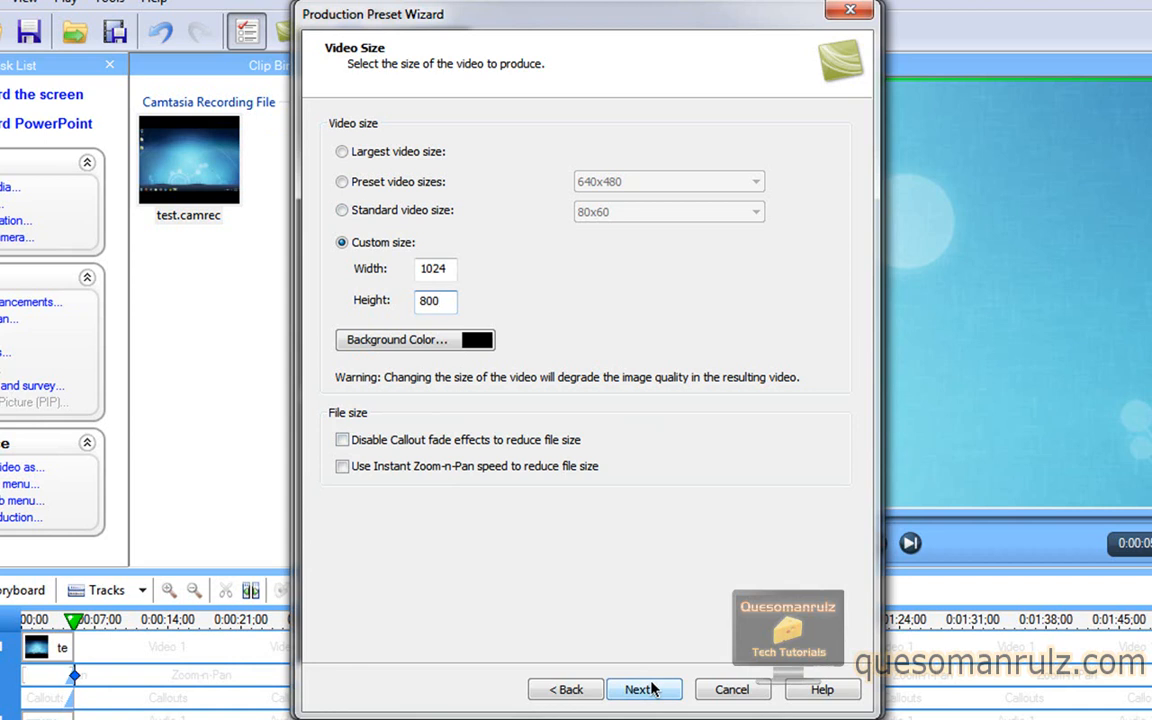
pyautogui.click(643, 689)
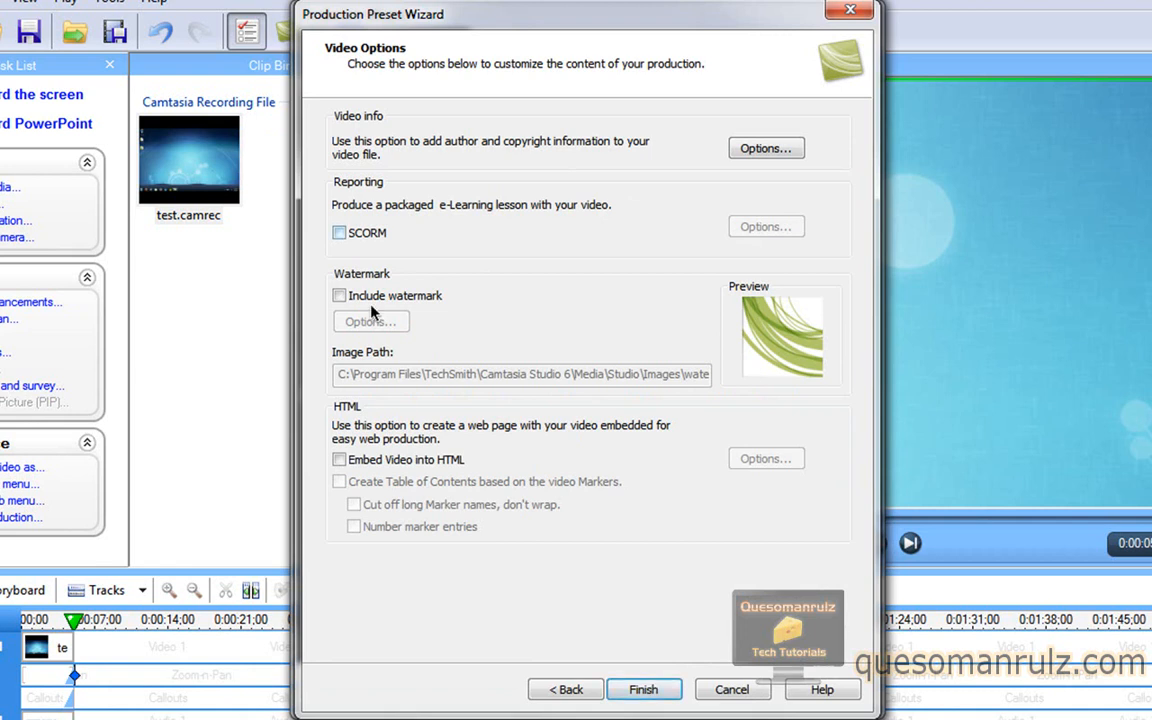
# Step: Scale the watermark image to 1%, confirm it, and finish the YT HD preset
pyautogui.click(339, 295)
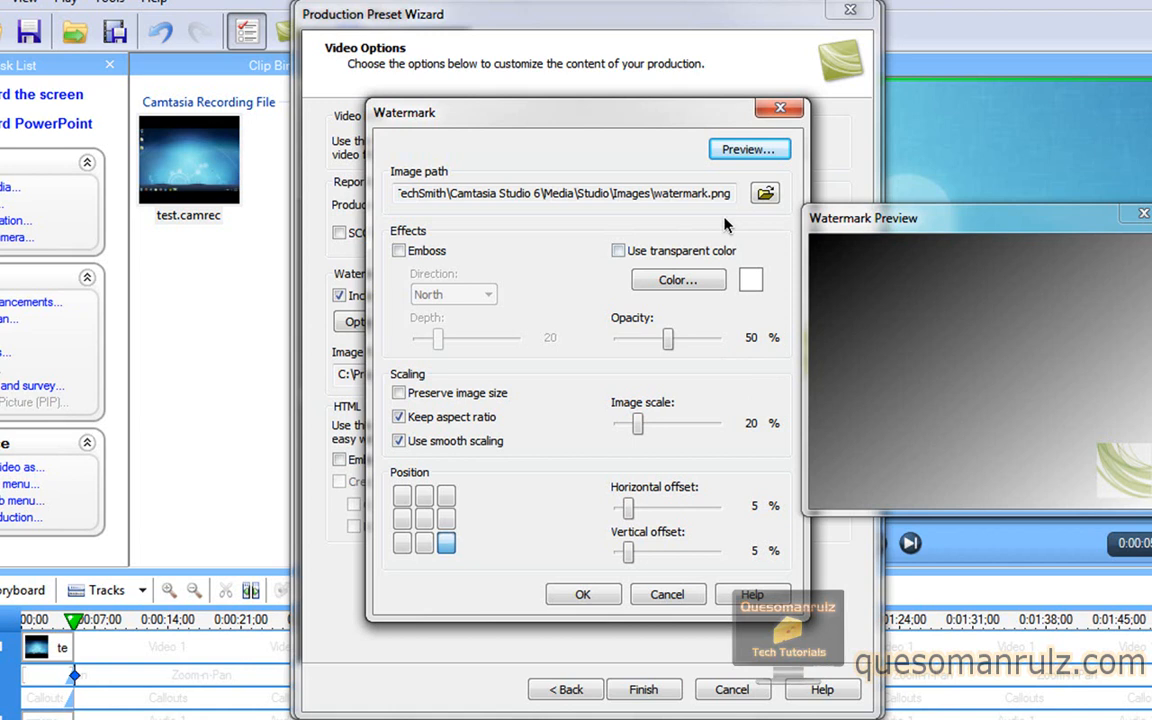
pyautogui.click(764, 192)
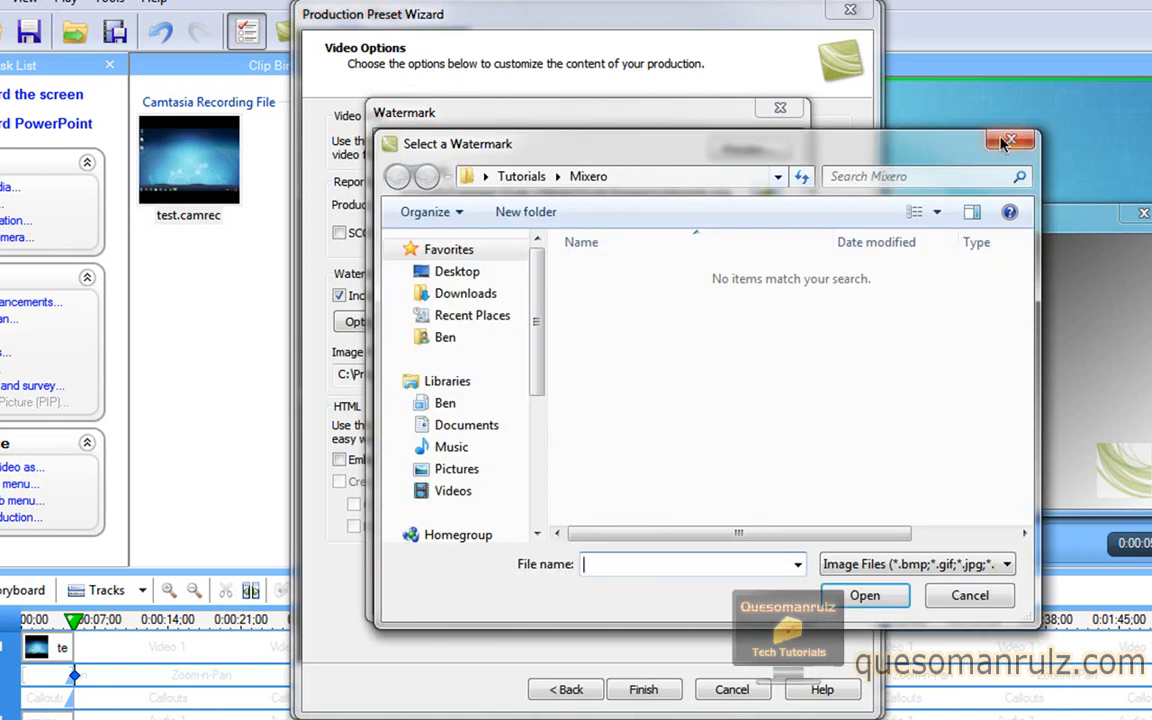
pyautogui.click(1011, 139)
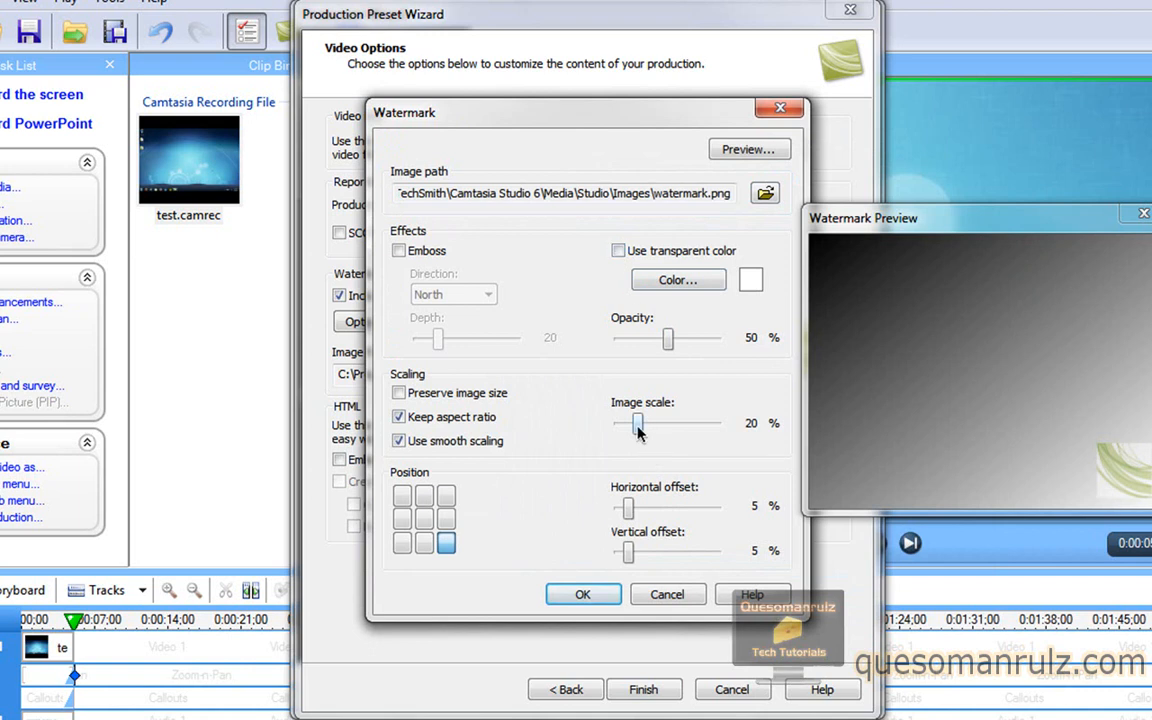
pyautogui.moveTo(638, 423); pyautogui.dragTo(718, 423)
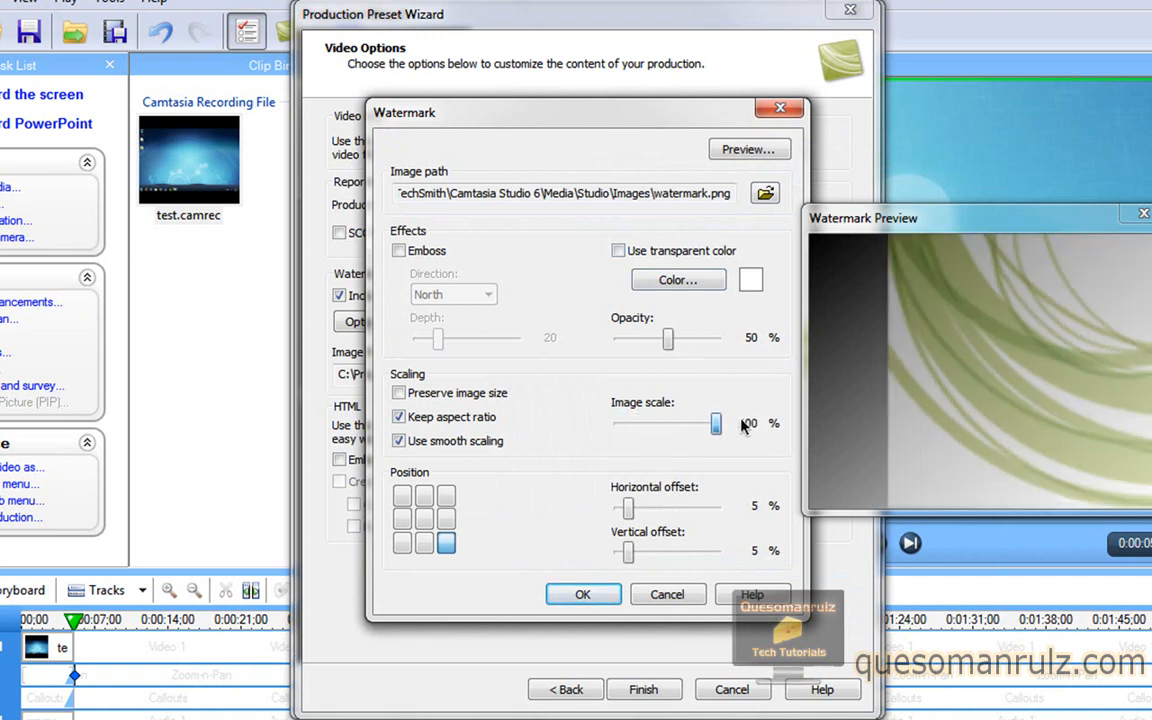
pyautogui.moveTo(718, 423); pyautogui.dragTo(618, 423)
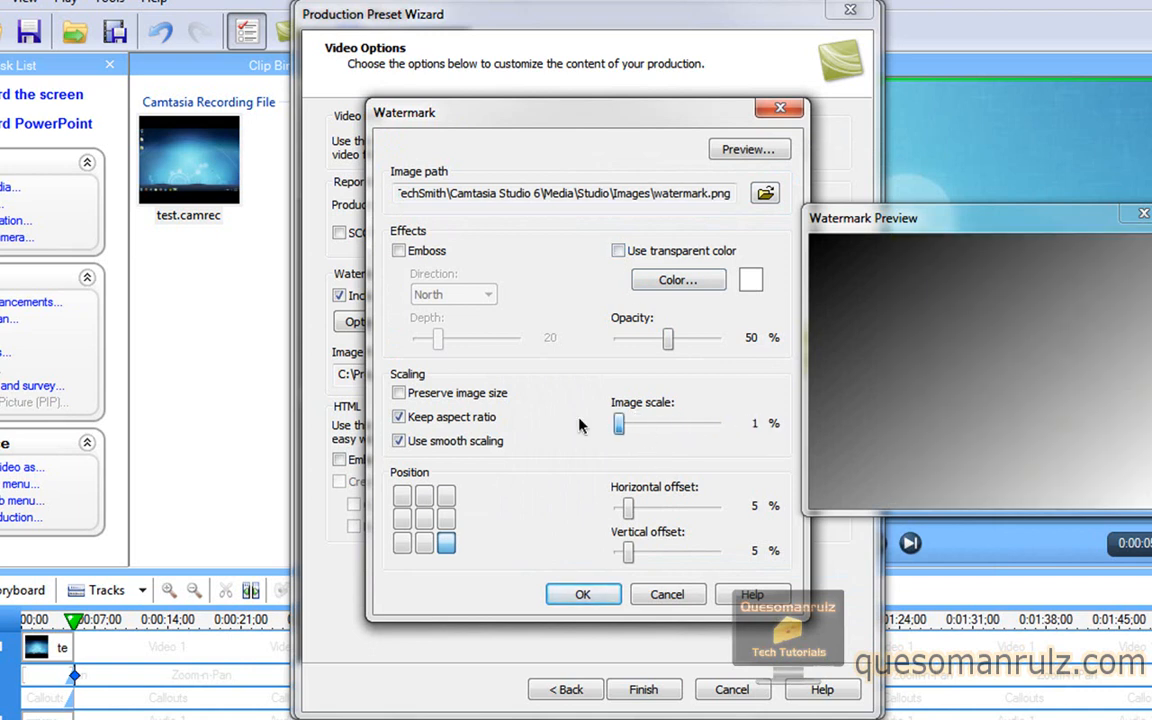
pyautogui.click(583, 594)
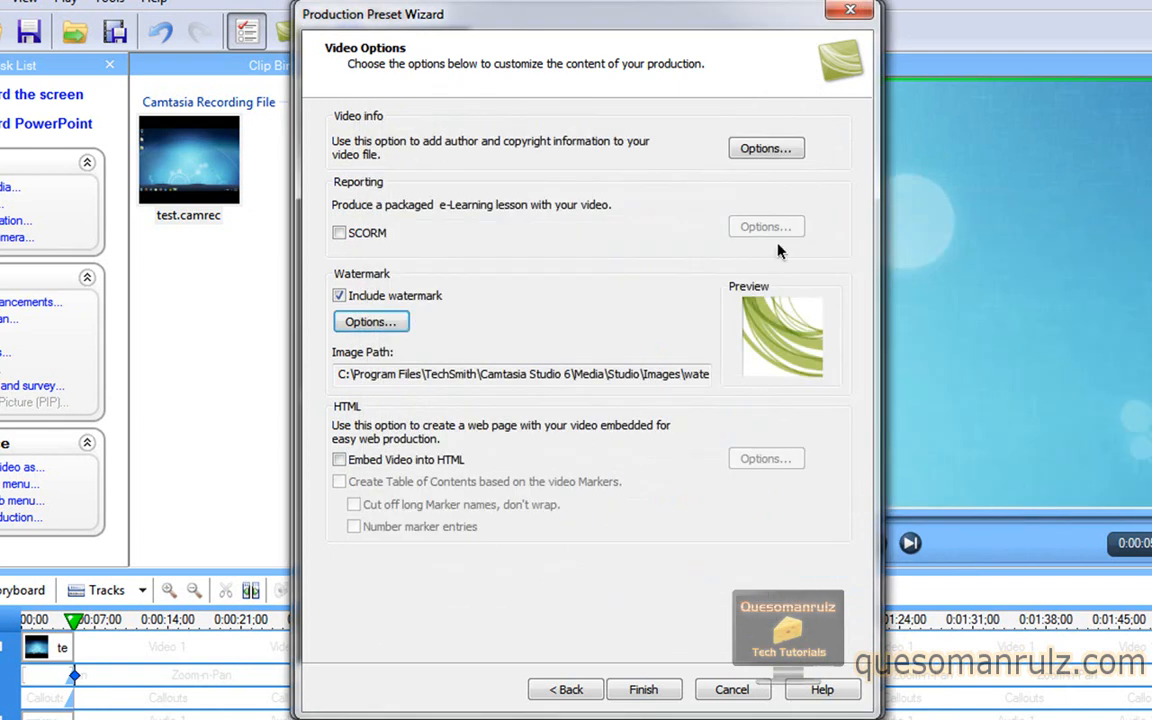
pyautogui.click(339, 295)
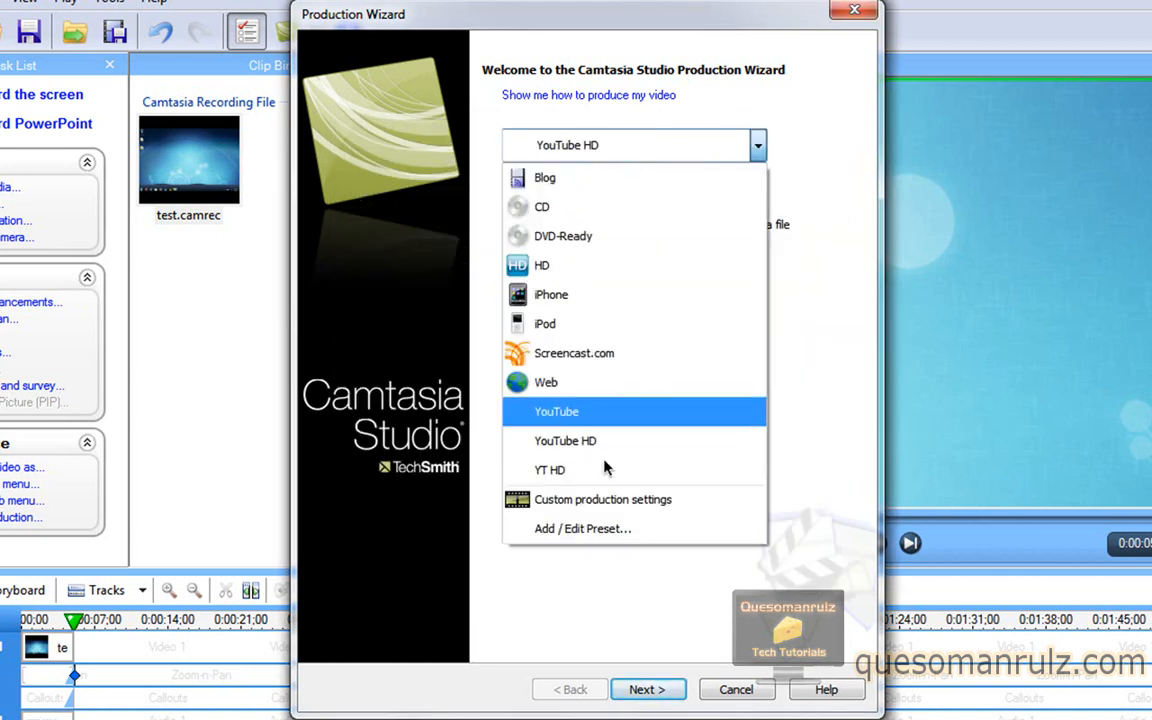
# Step: Select the YT HD preset (1024×800 WMV) for production, accepting the mismatch warning
pyautogui.click(550, 470)
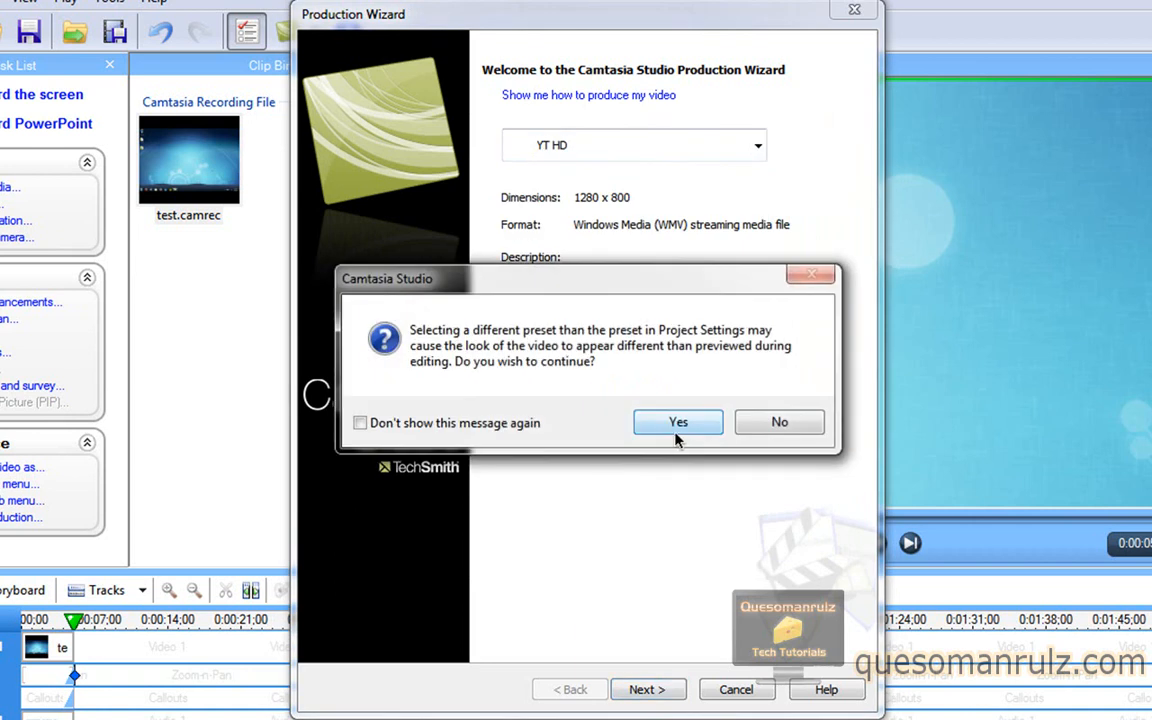
pyautogui.click(678, 421)
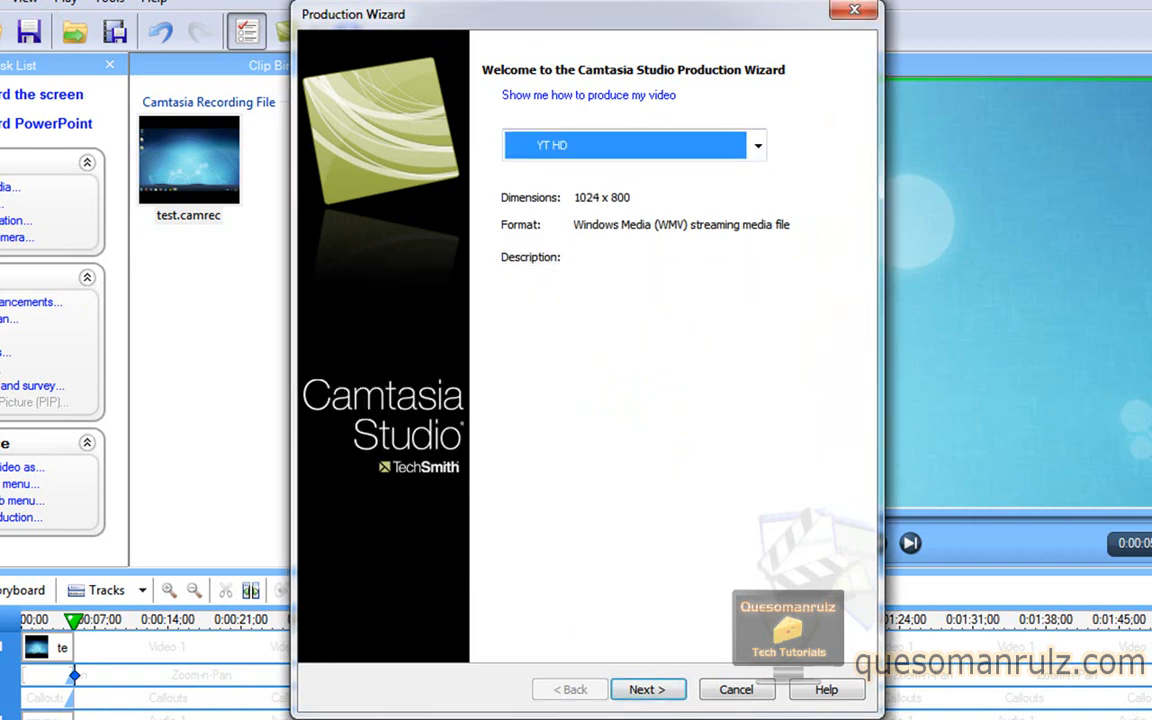
pyautogui.click(647, 689)
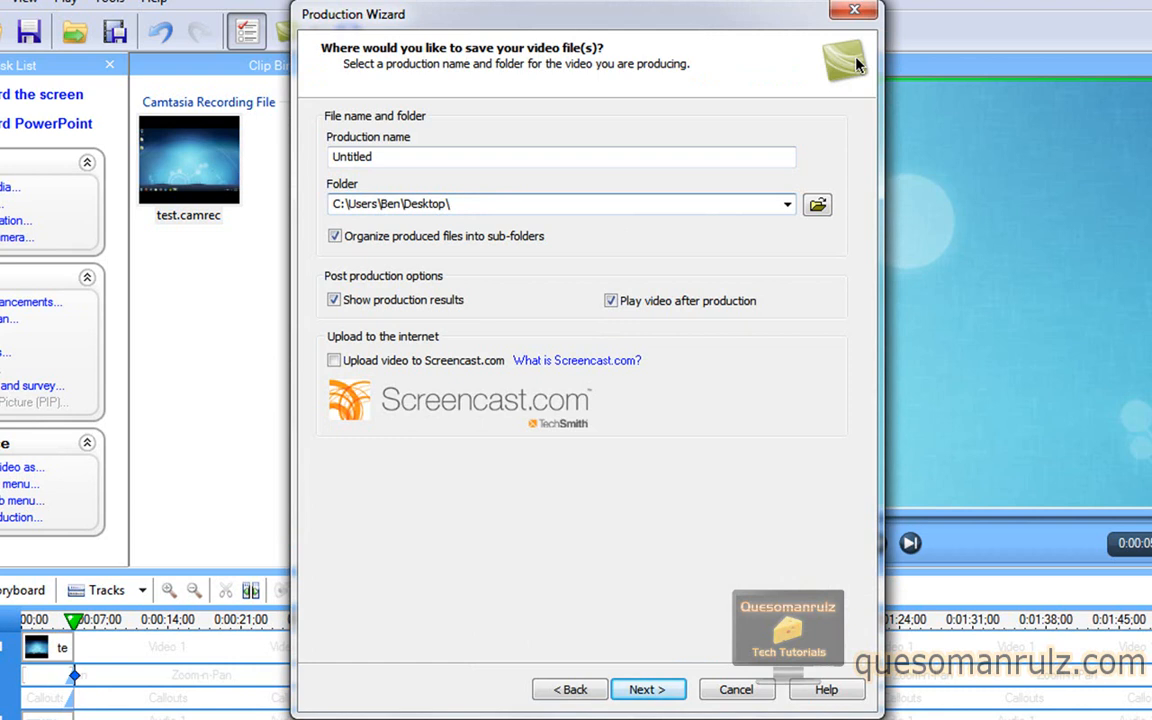
# Step: Name the production 'tutorial' on the Desktop with sub-folder organizing turned off
pyautogui.write('tutorial')
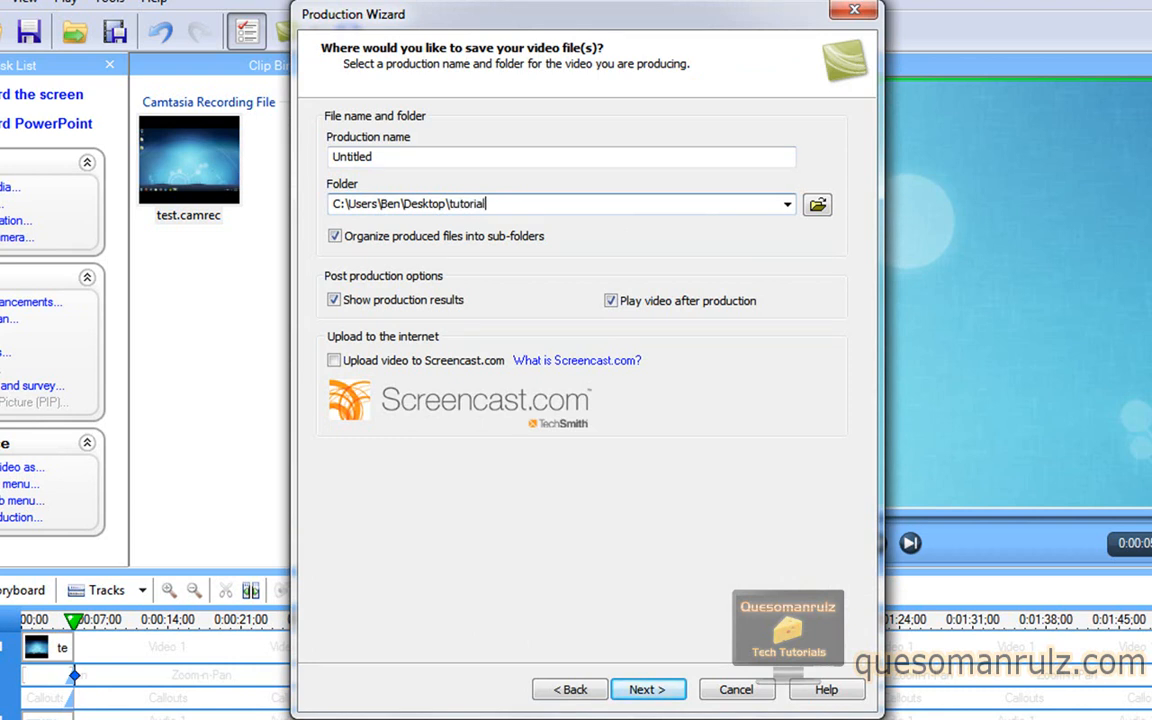
pyautogui.moveTo(532, 203)
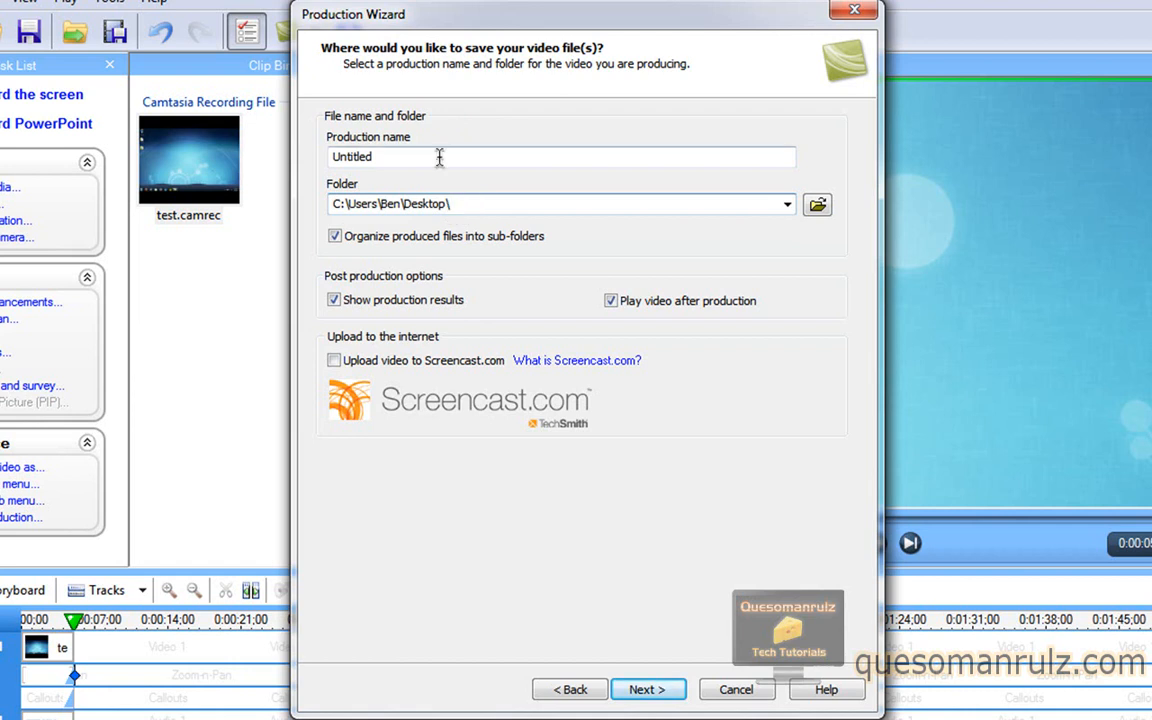
pyautogui.write('tutorial')
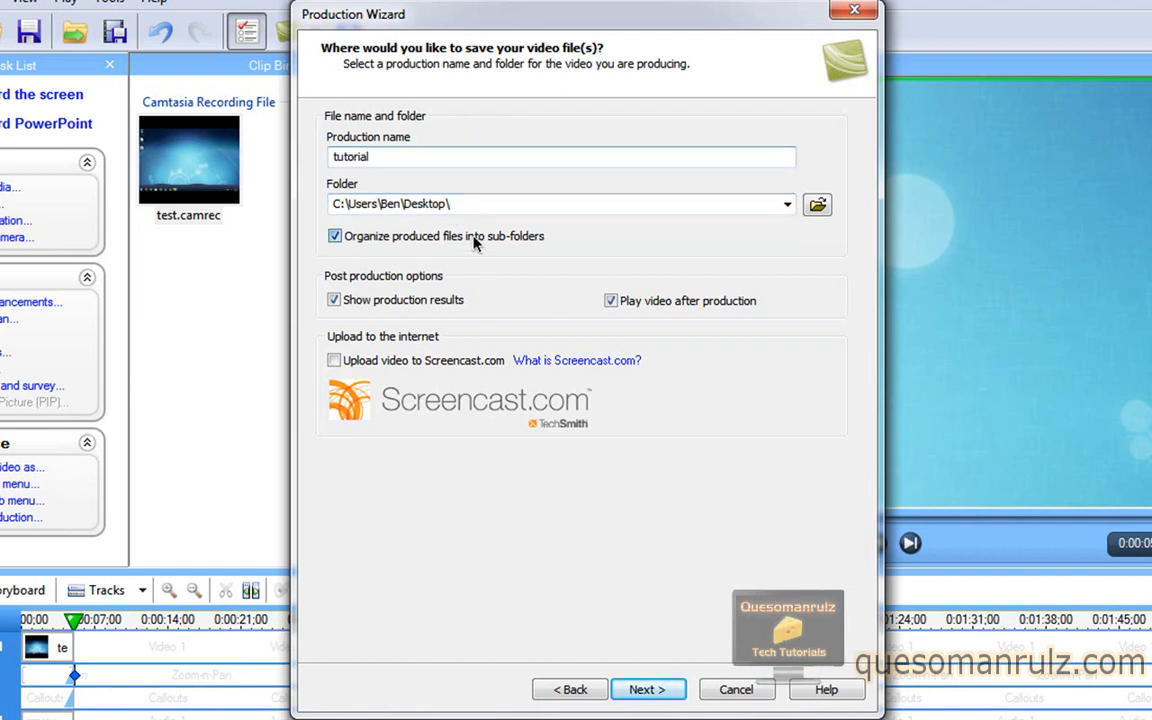
pyautogui.click(335, 236)
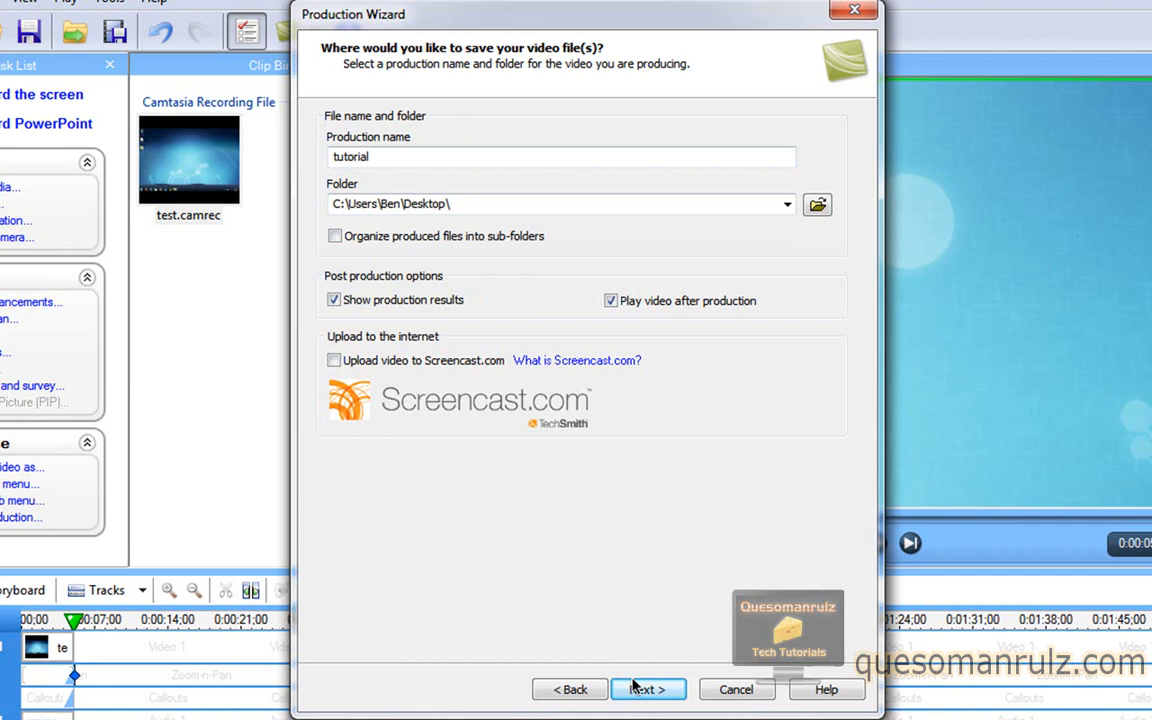
pyautogui.click(648, 689)
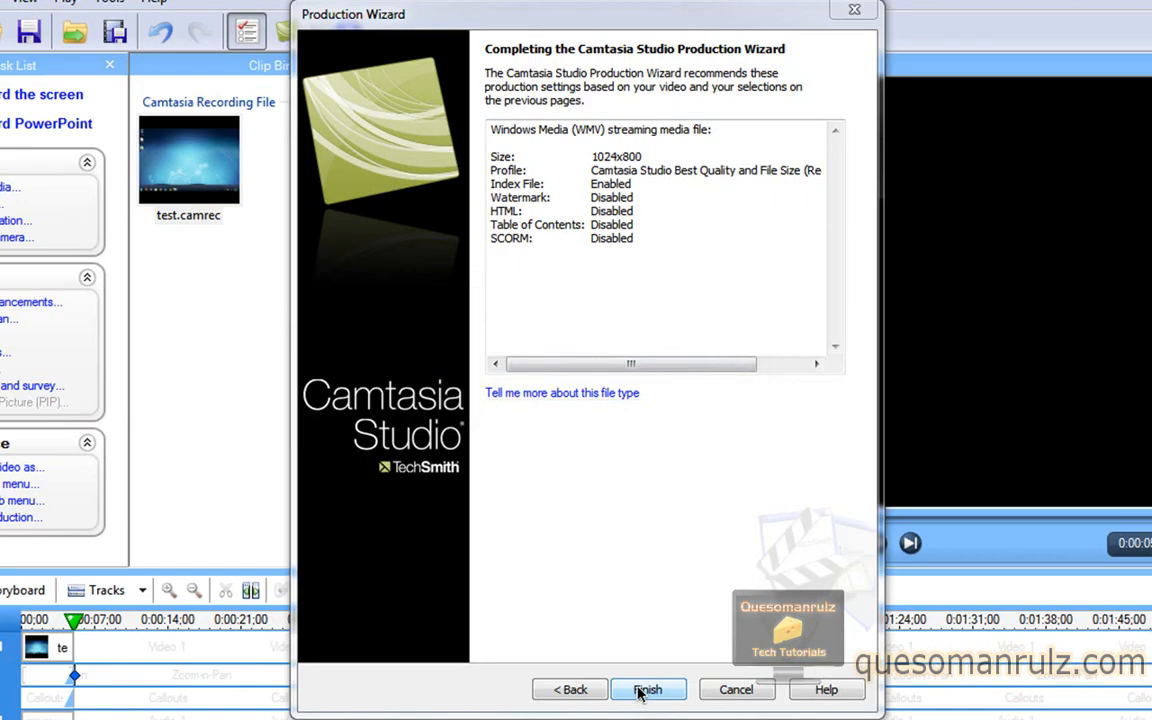
# Step: Render tutorial.wmv without saving the project, watch it in Media Player, then close the player
pyautogui.click(647, 689)
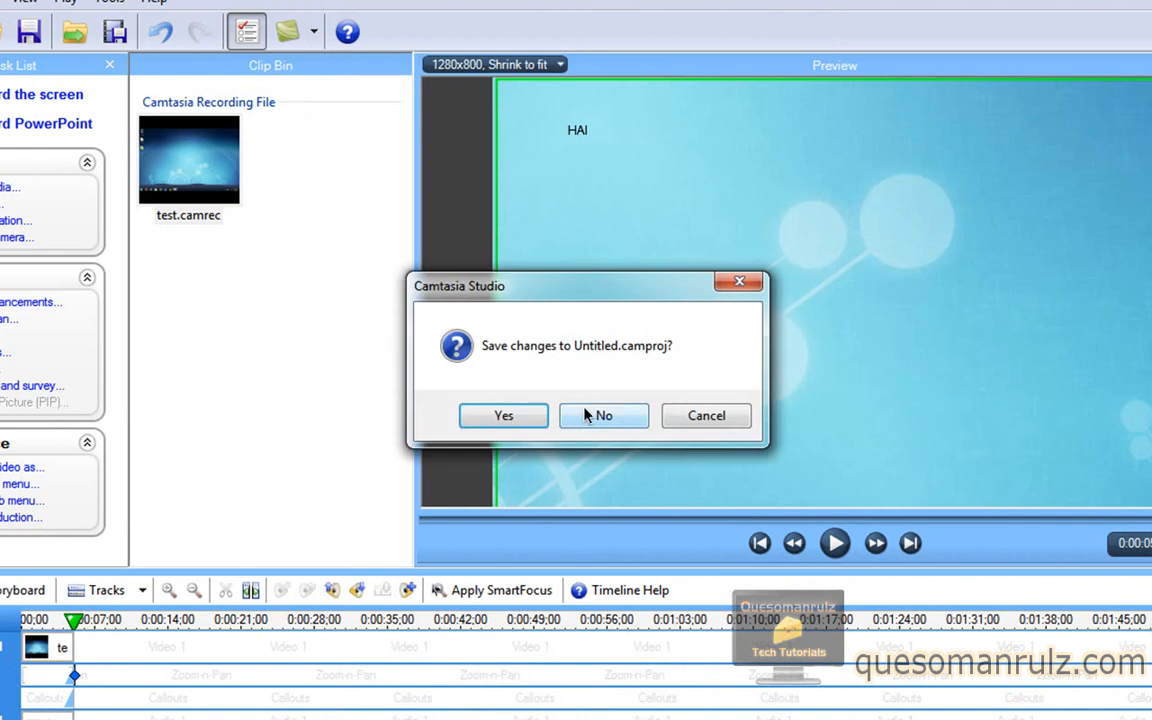
pyautogui.click(603, 415)
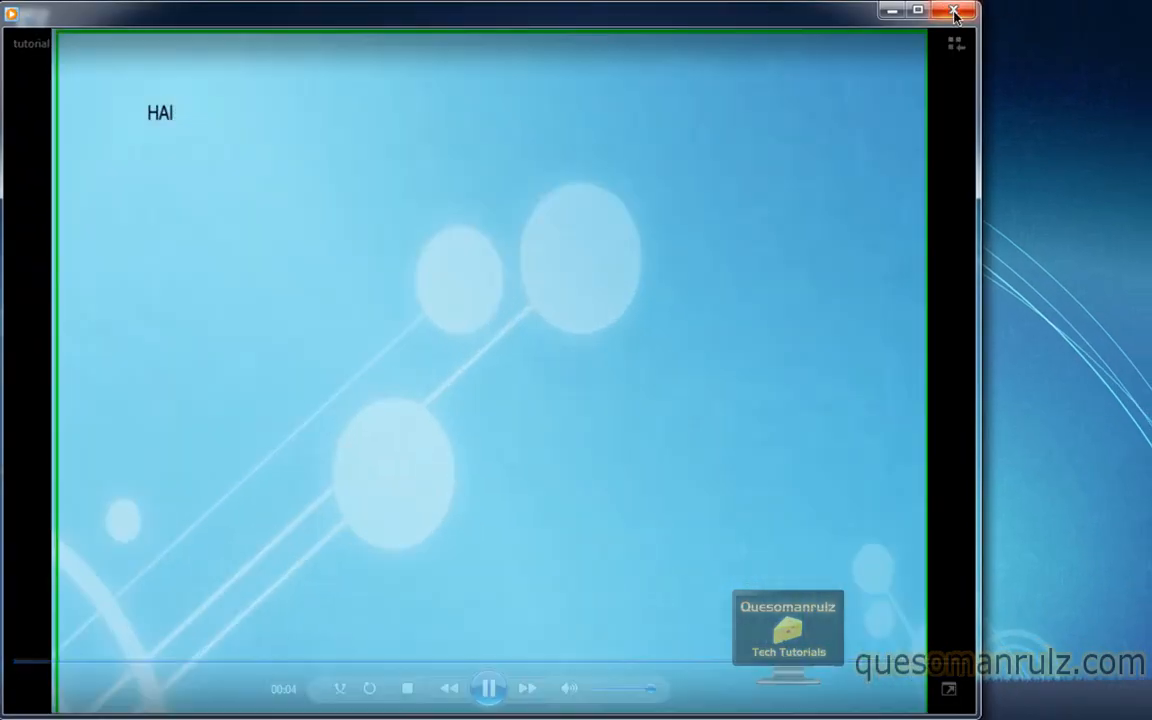
pyautogui.click(953, 12)
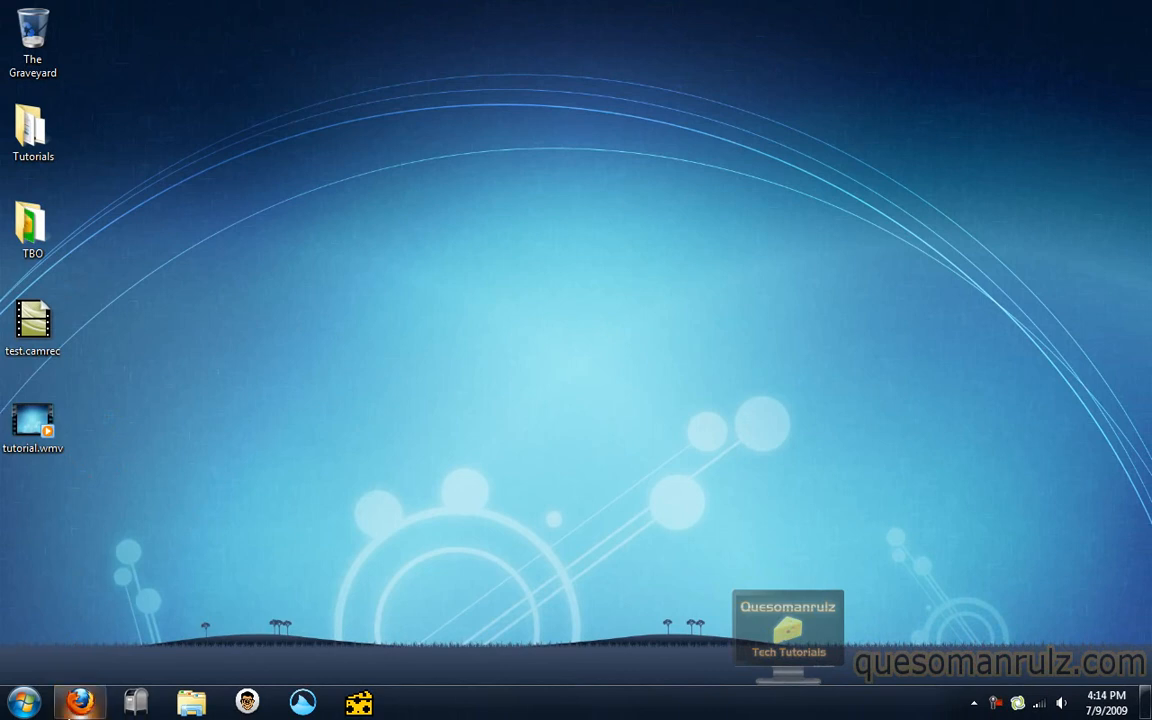
pyautogui.moveTo(151, 431)
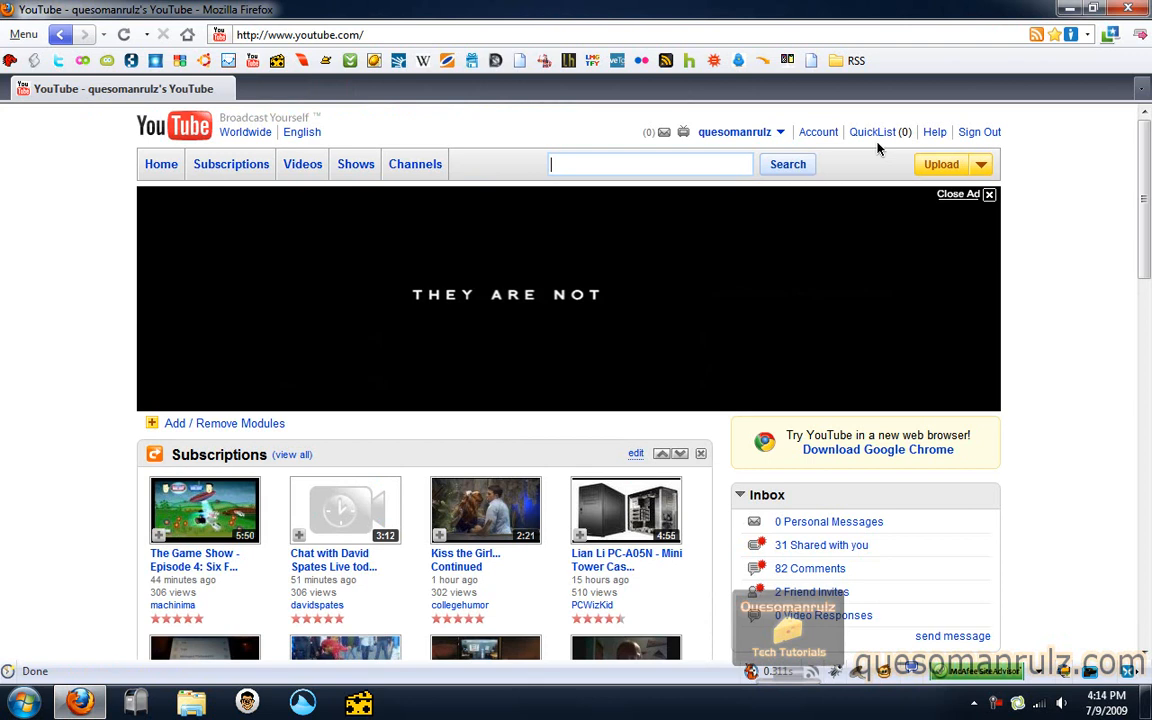
# Step: From My Videos, edit the Mixero Twitter clients video and select its yt:stretch=16:9 tag
pyautogui.click(735, 131)
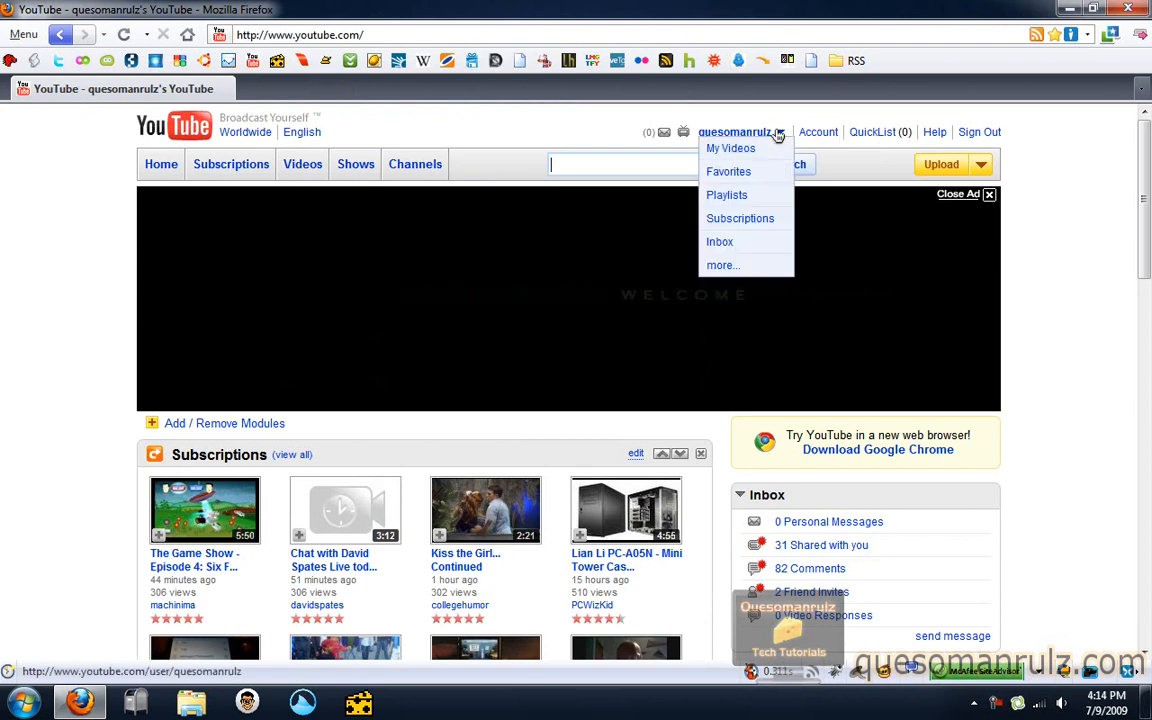
pyautogui.click(730, 148)
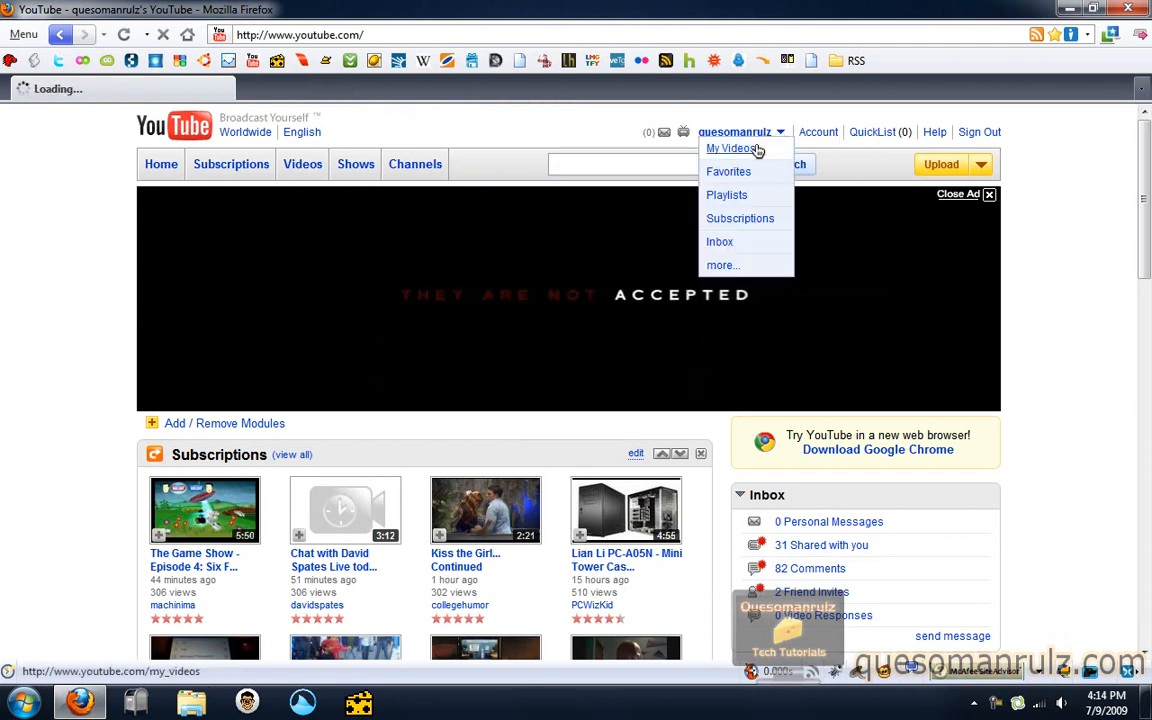
pyautogui.click(730, 148)
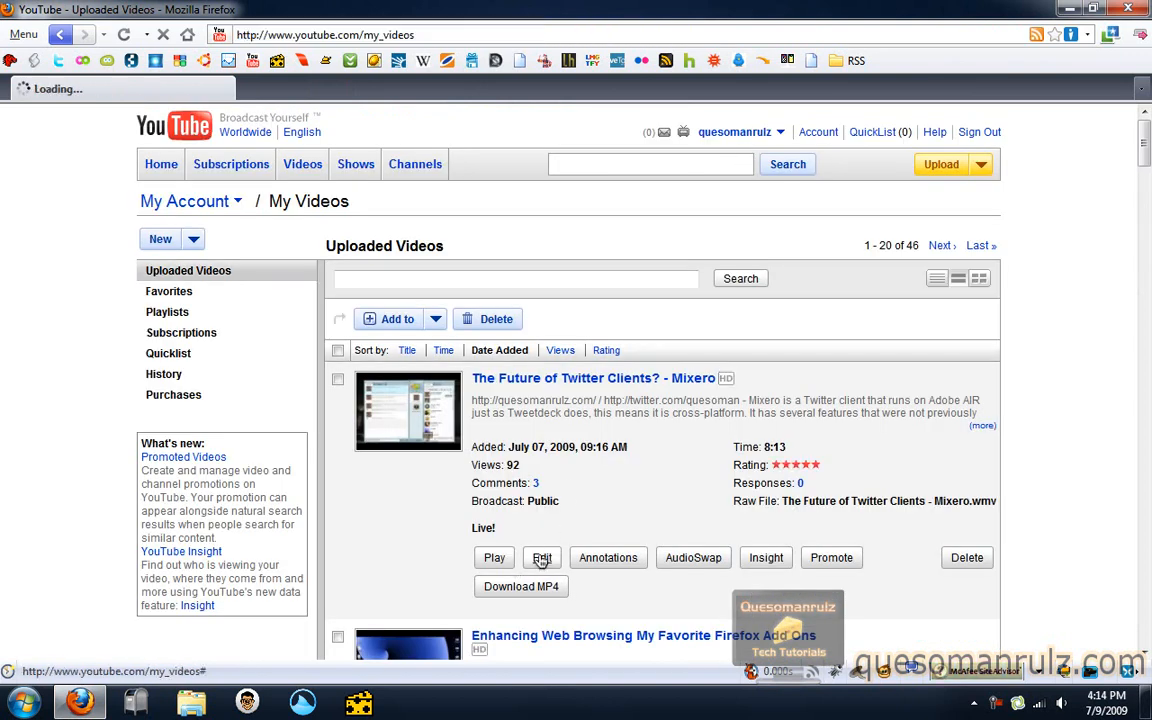
pyautogui.click(542, 557)
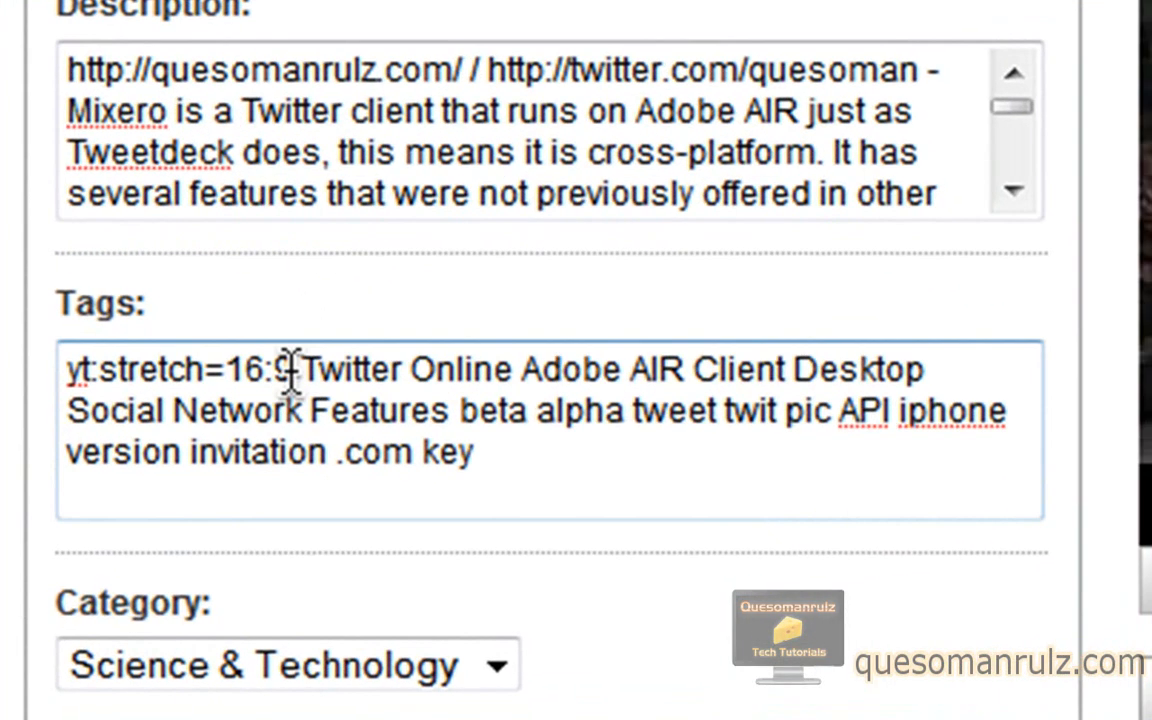
pyautogui.doubleClick(175, 369)
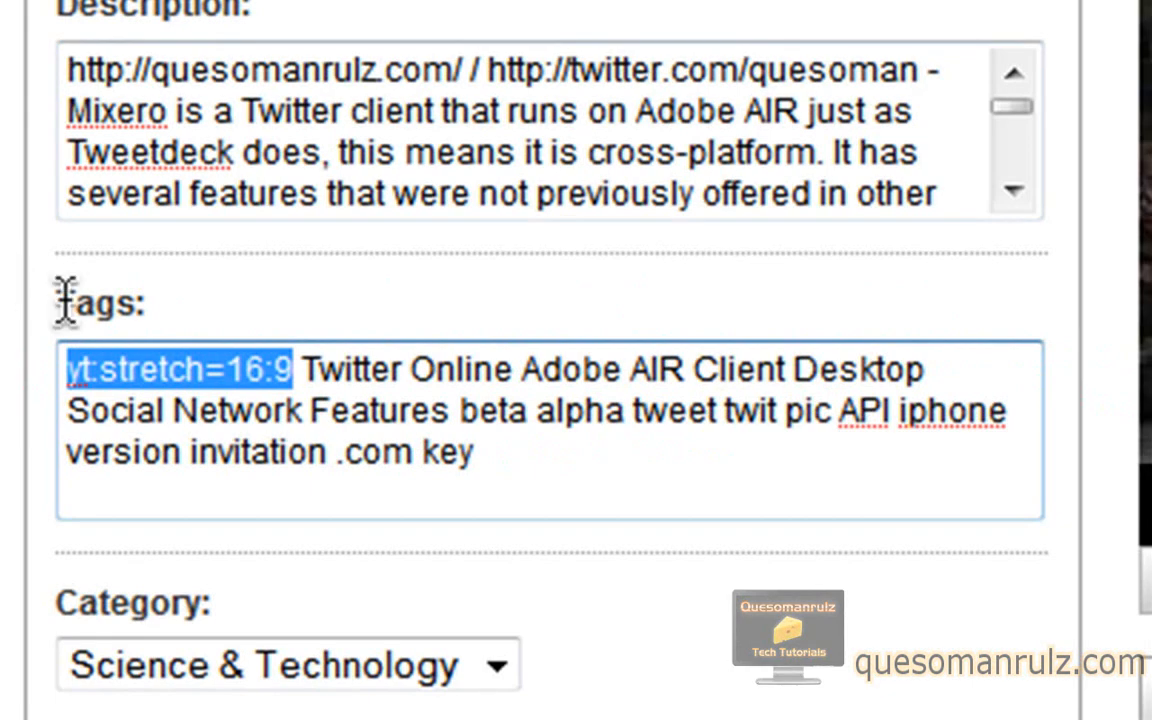
pyautogui.moveTo(545, 310)
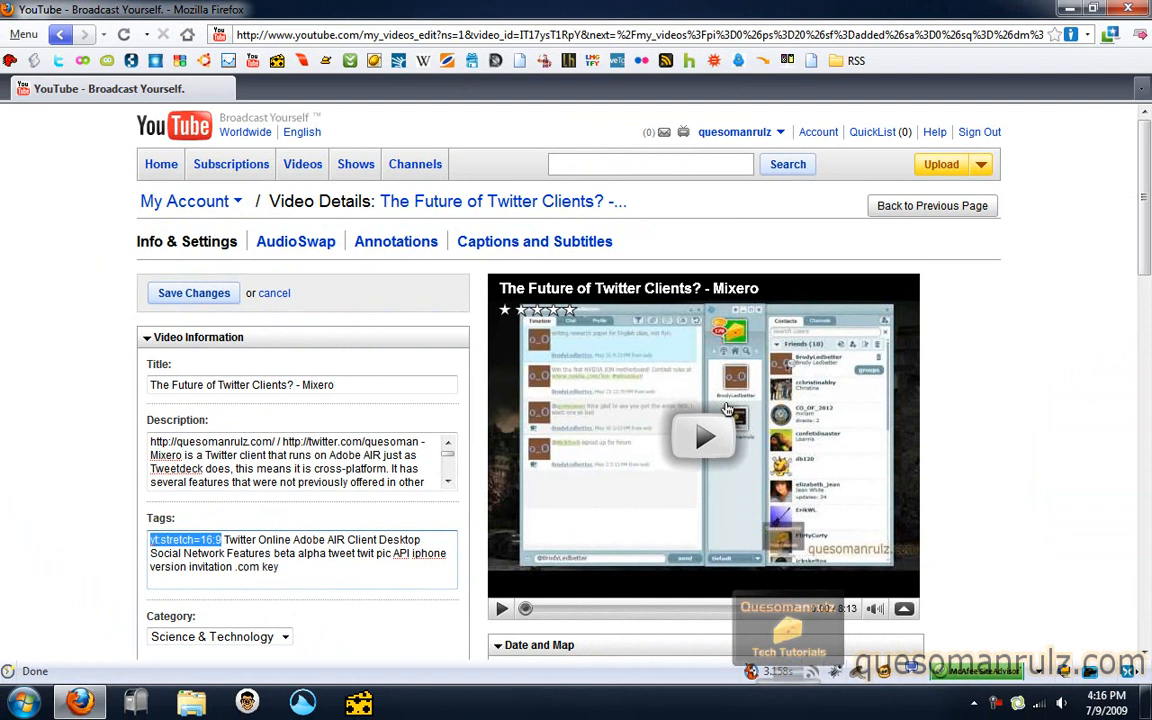
pyautogui.moveTo(673, 395)
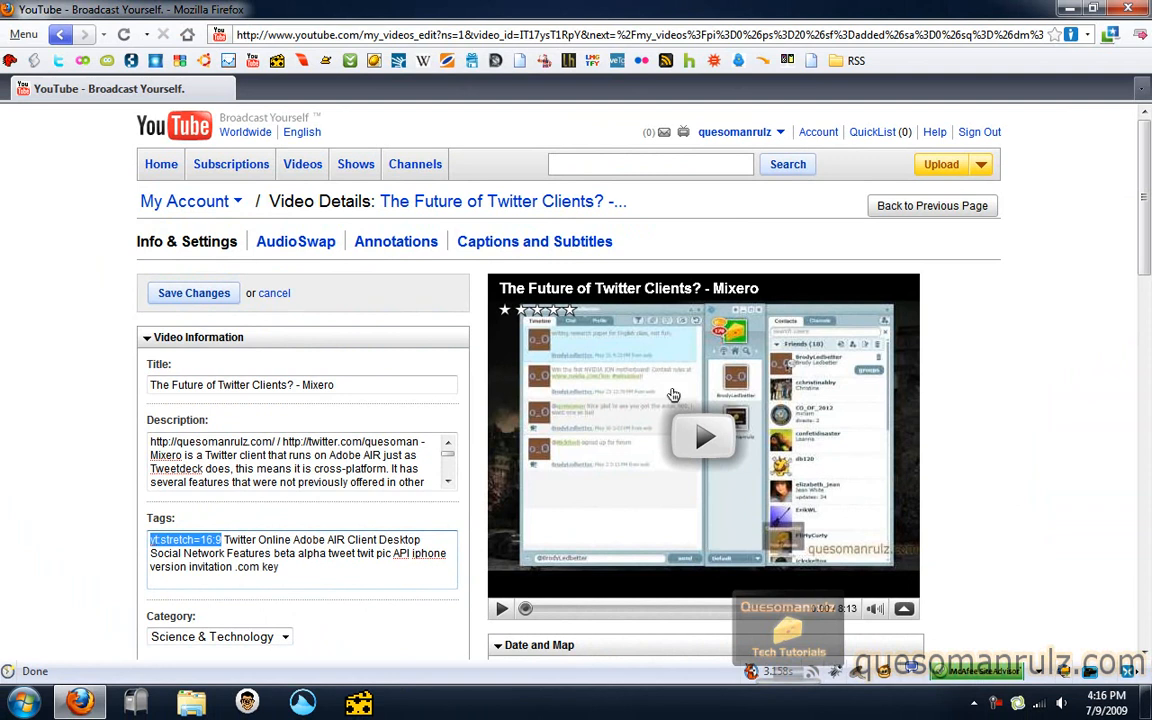
pyautogui.moveTo(473, 339)
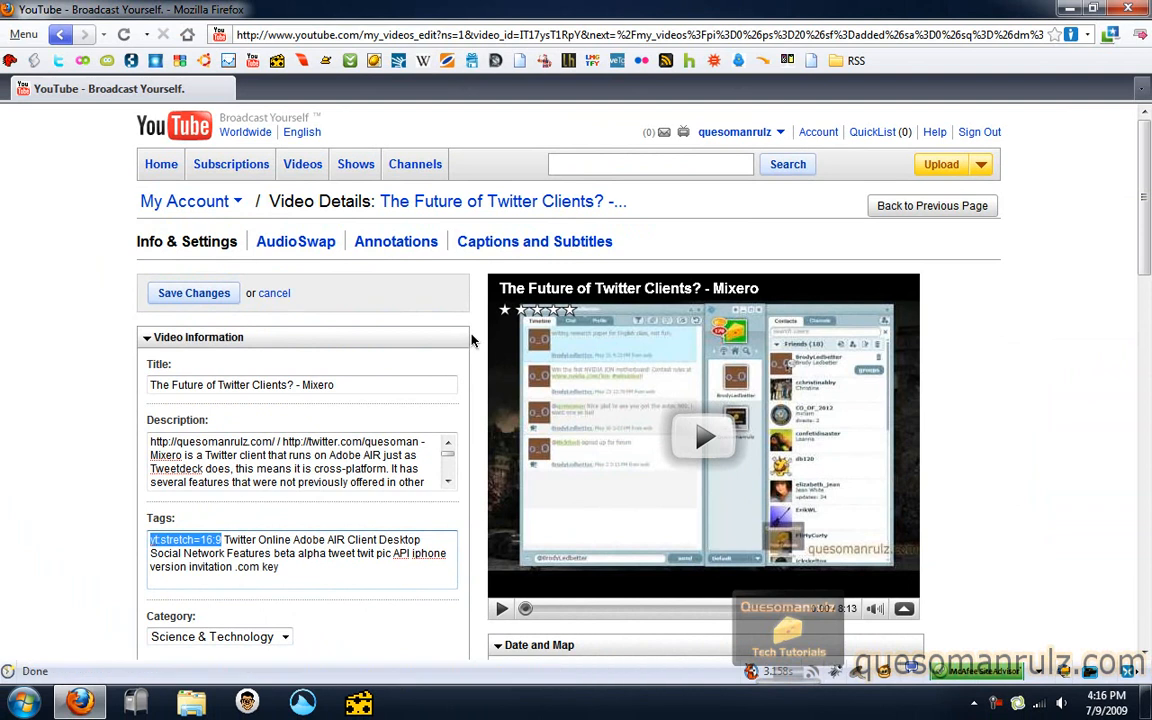
pyautogui.moveTo(475, 340)
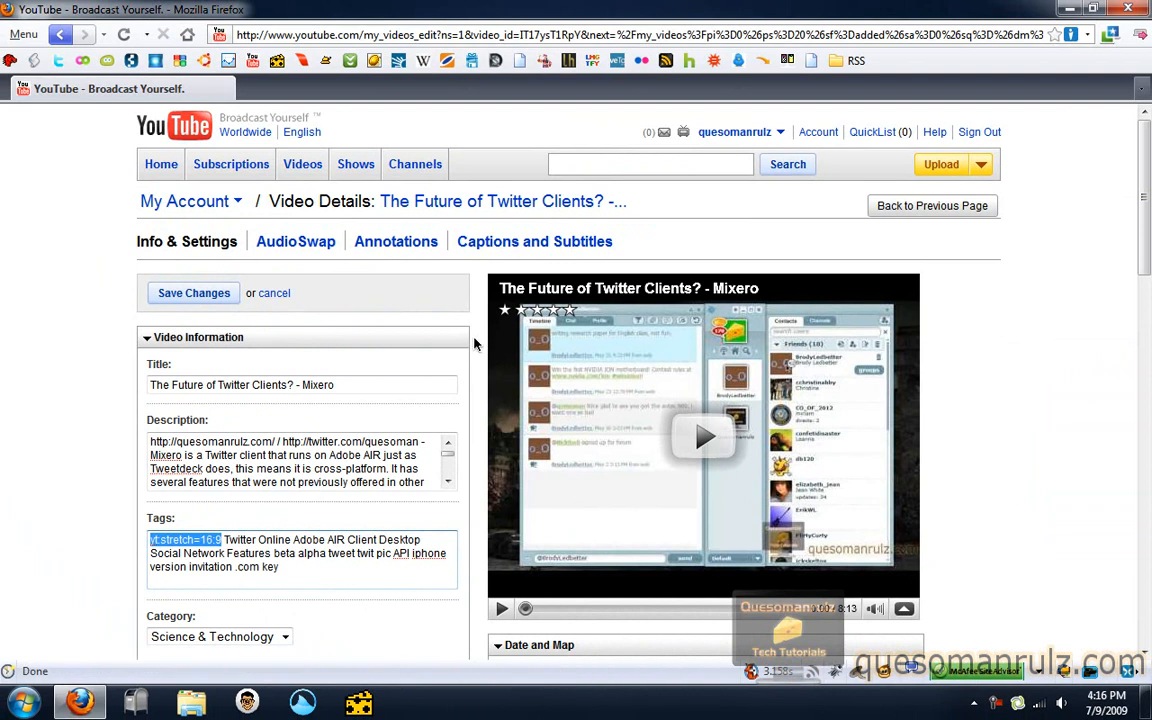